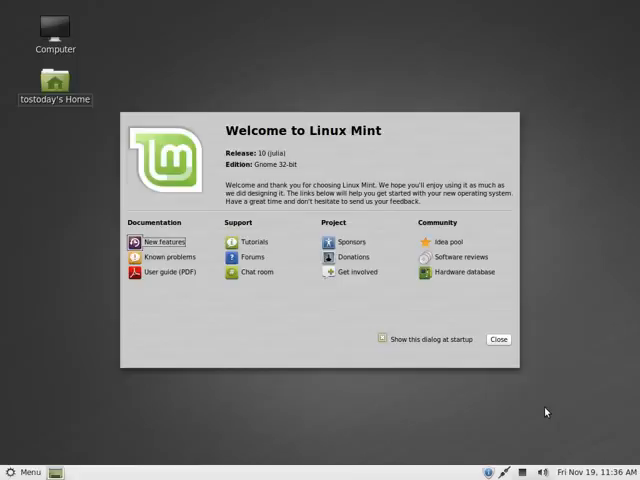
mouse_move(290, 32)
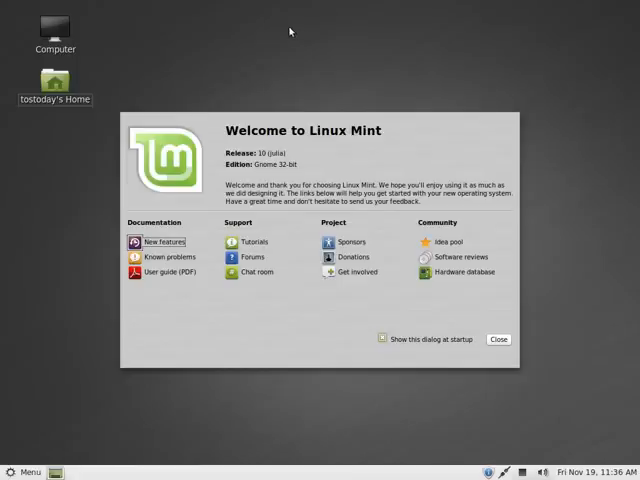
mouse_move(381, 5)
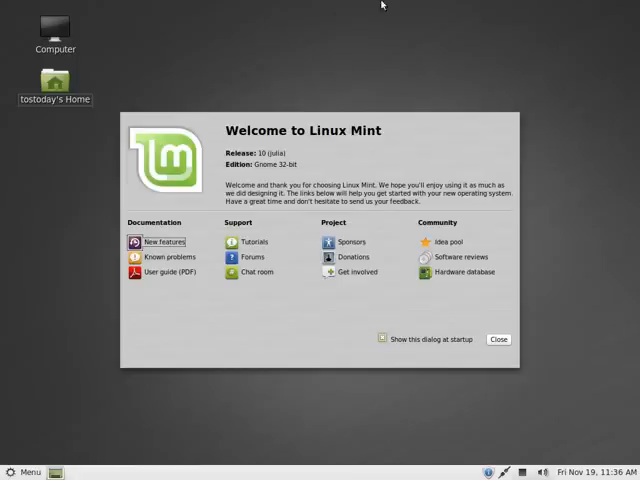
mouse_move(334, 302)
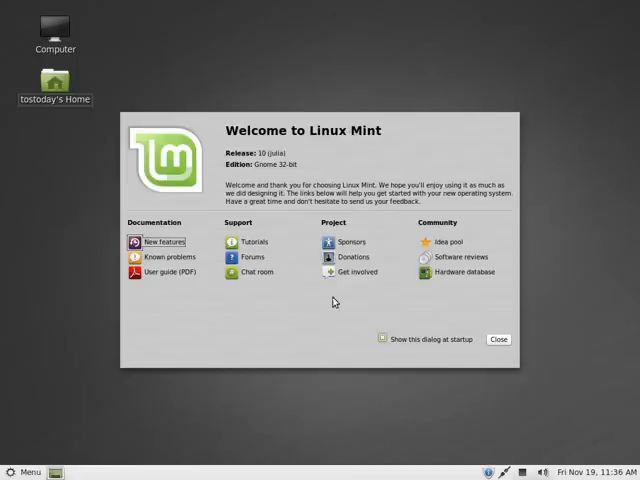
mouse_move(621, 162)
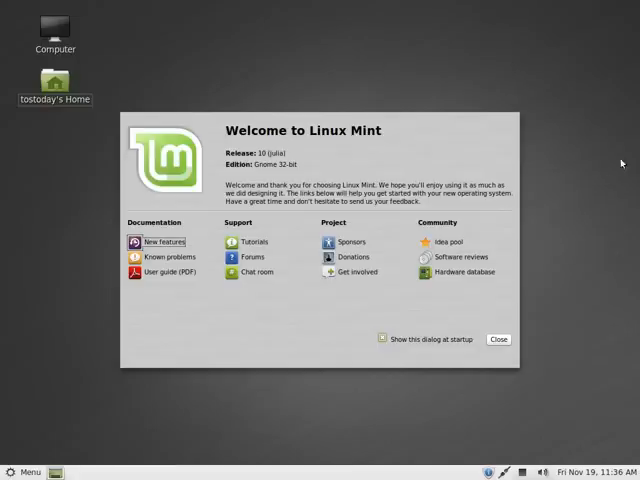
mouse_move(315, 177)
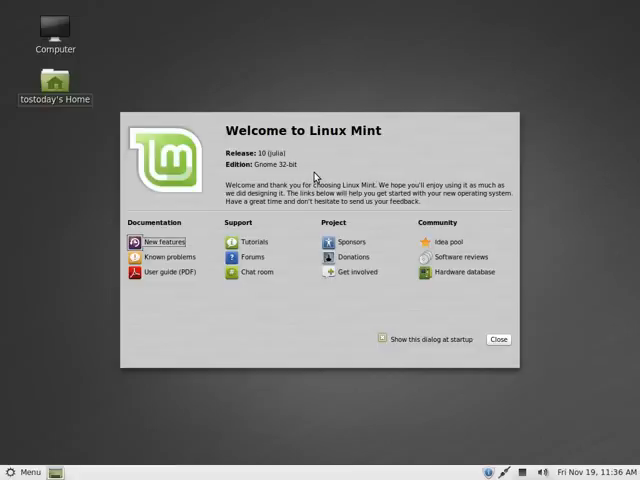
mouse_move(271, 249)
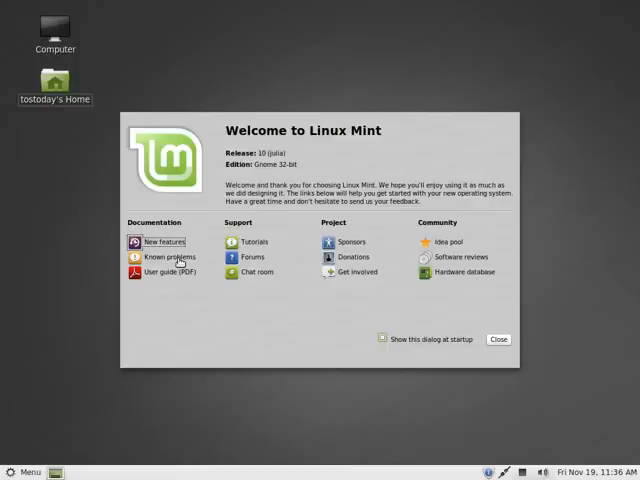
mouse_move(267, 245)
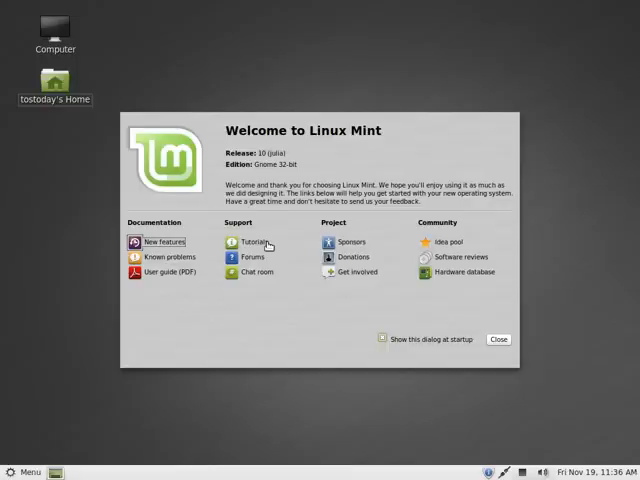
mouse_move(298, 276)
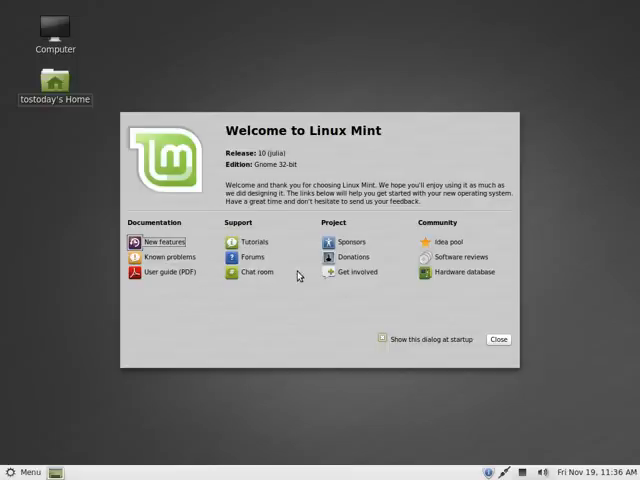
mouse_move(433, 240)
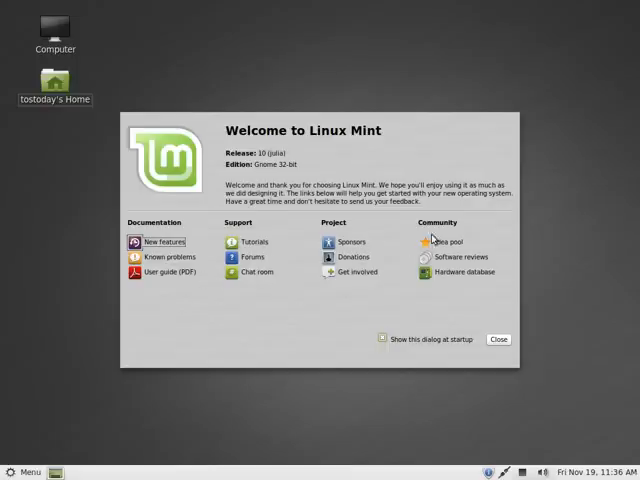
mouse_move(491, 317)
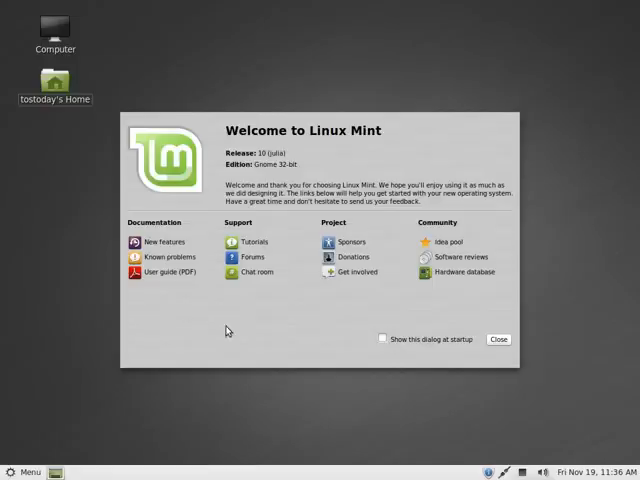
mouse_move(541, 247)
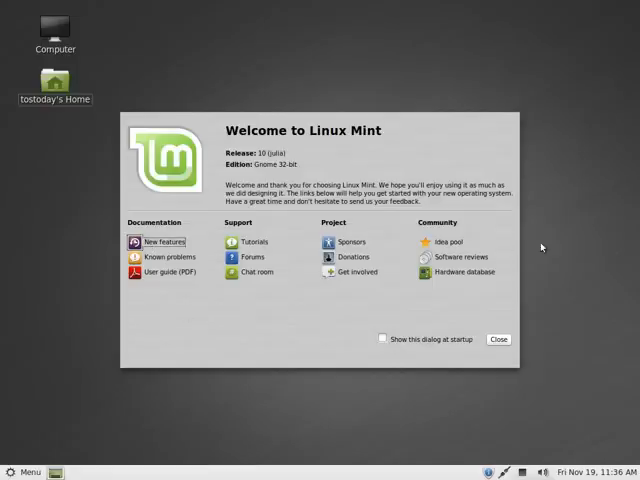
Open the 'New features' documentation link from the Welcome screen
left_click(170, 241)
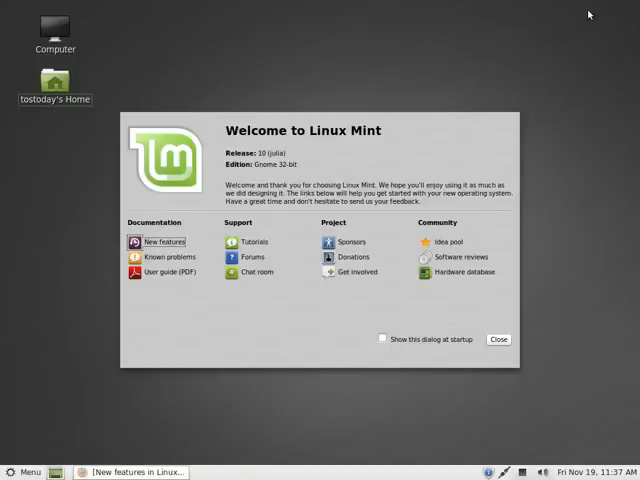
Close the Linux Mint Welcome dialog
left_click(499, 339)
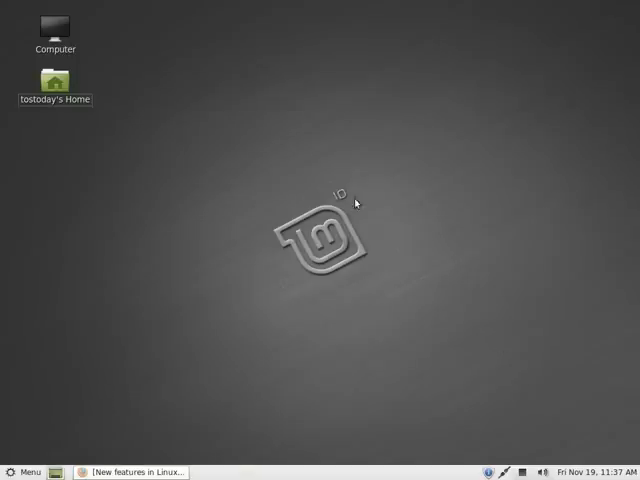
mouse_move(239, 86)
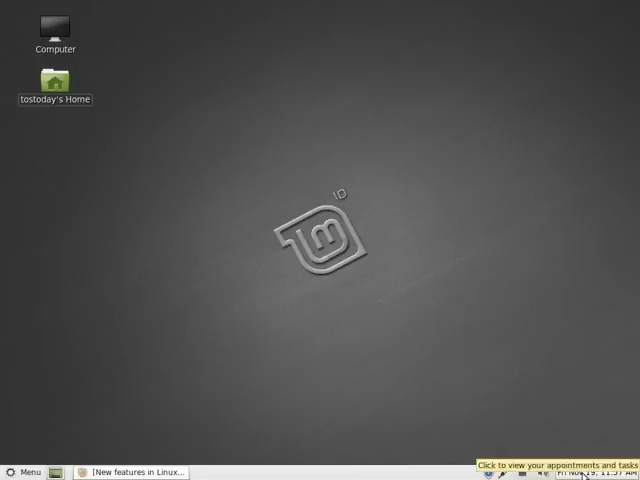
mouse_move(537, 342)
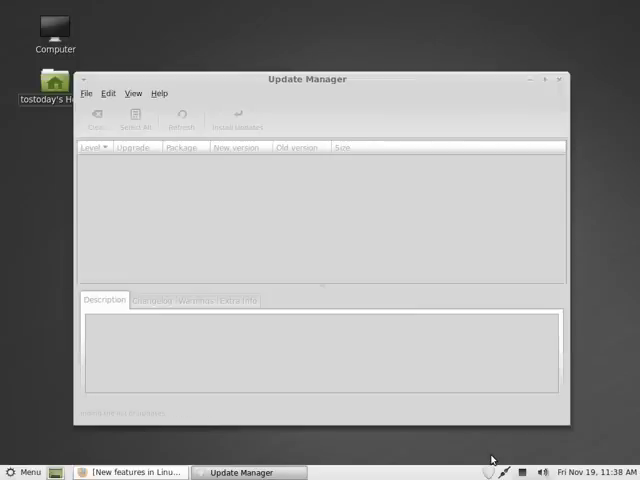
Open the Mint Menu and switch between All applications and Favorites
left_click(181, 118)
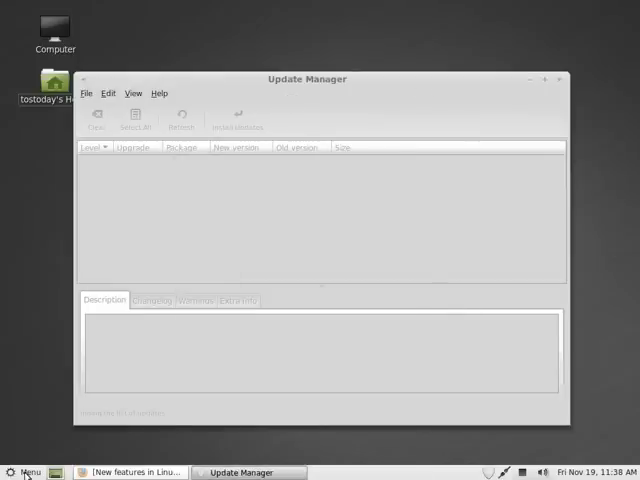
left_click(28, 472)
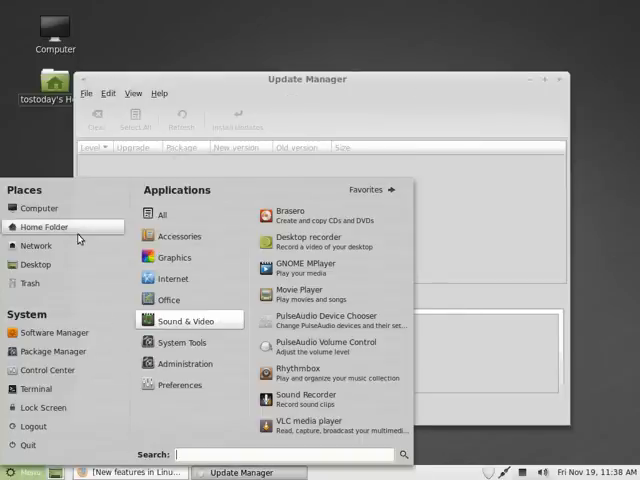
mouse_move(38, 190)
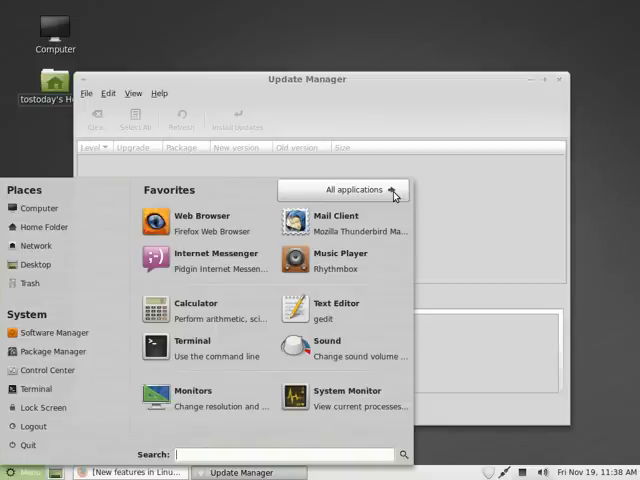
left_click(354, 190)
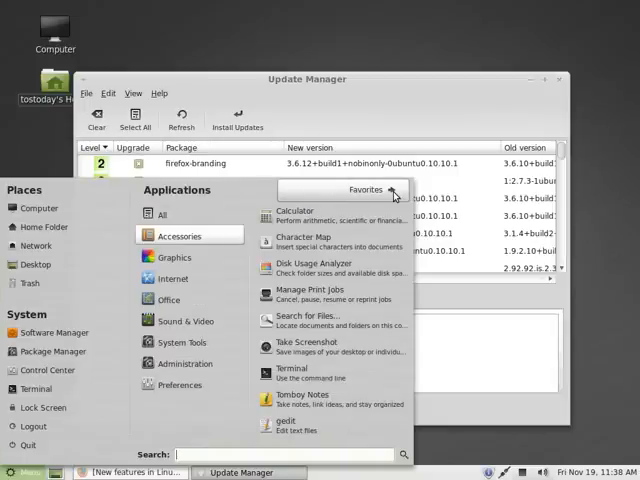
left_click(366, 190)
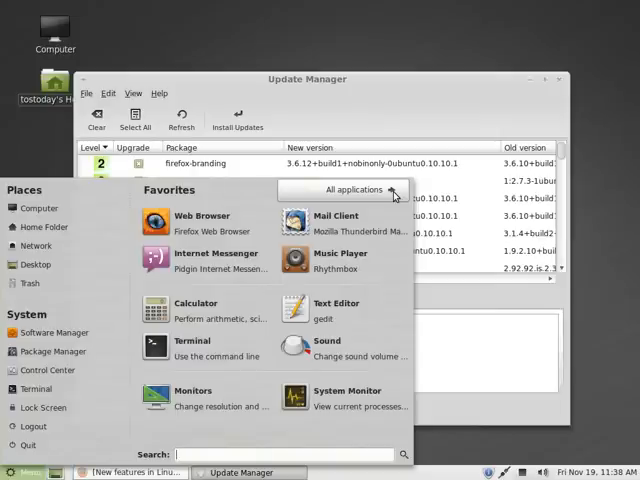
mouse_move(200, 220)
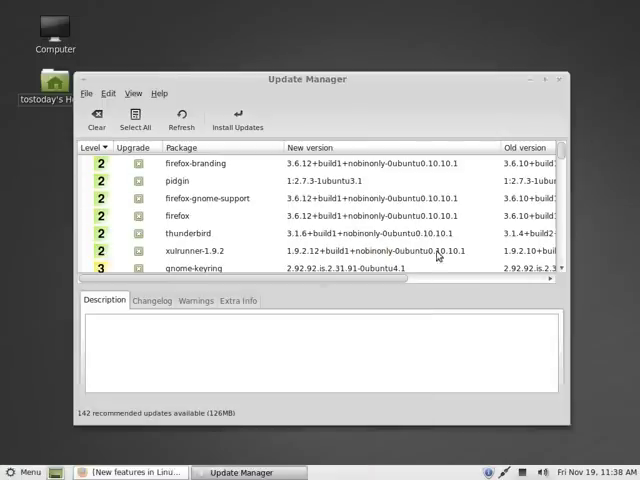
mouse_move(560, 82)
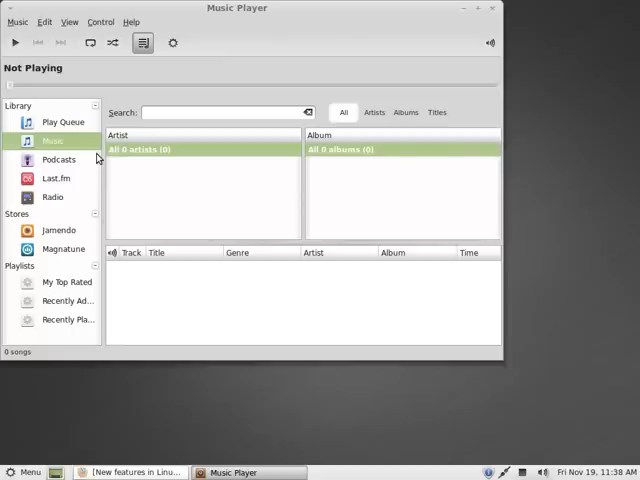
mouse_move(64, 210)
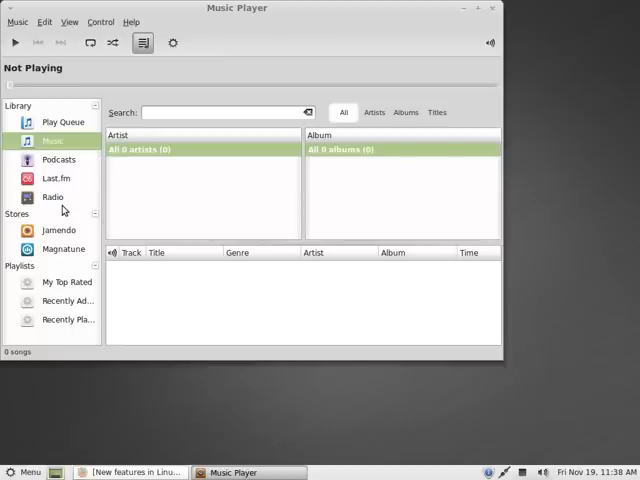
mouse_move(137, 193)
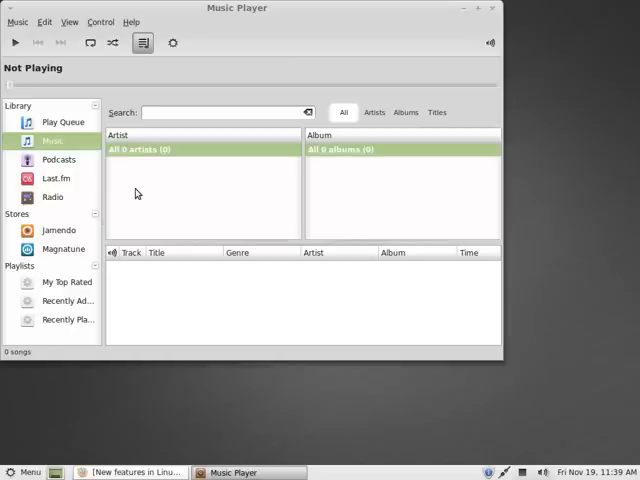
left_click(545, 472)
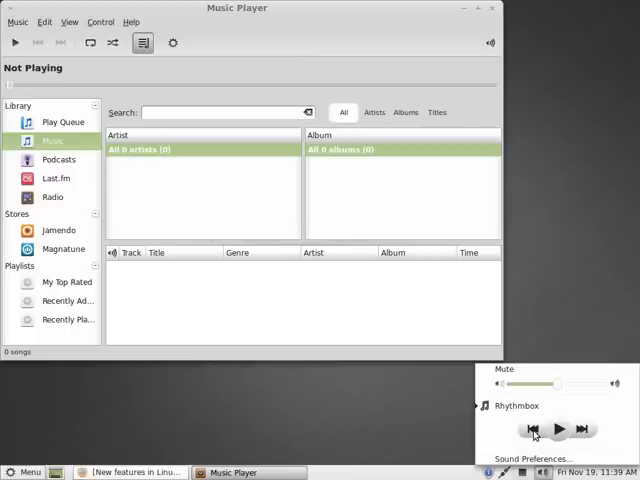
mouse_move(588, 430)
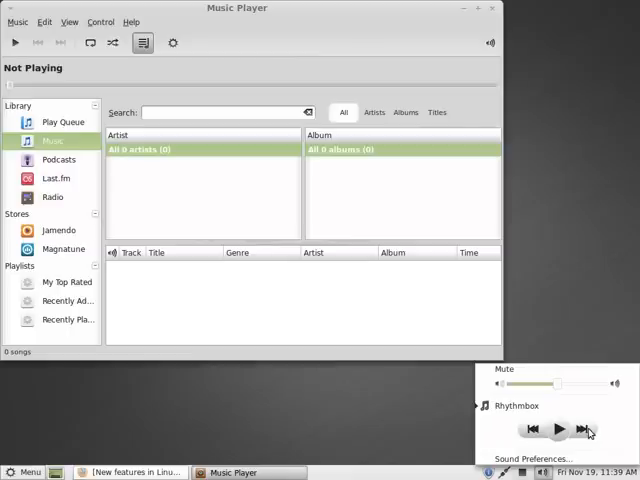
mouse_move(560, 257)
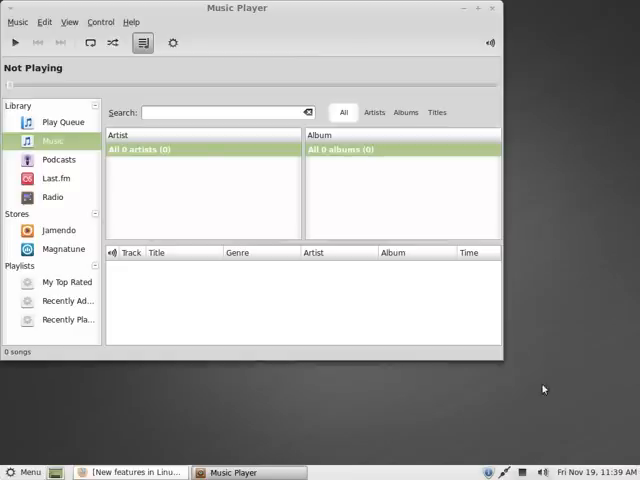
Search the Mint Menu for 'juk'
left_click(491, 8)
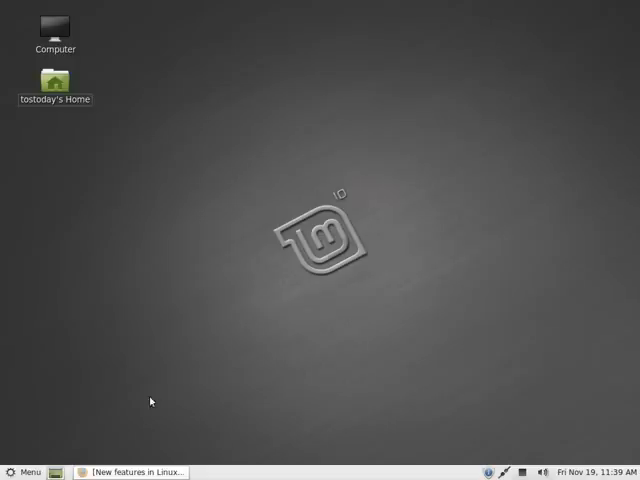
left_click(24, 471)
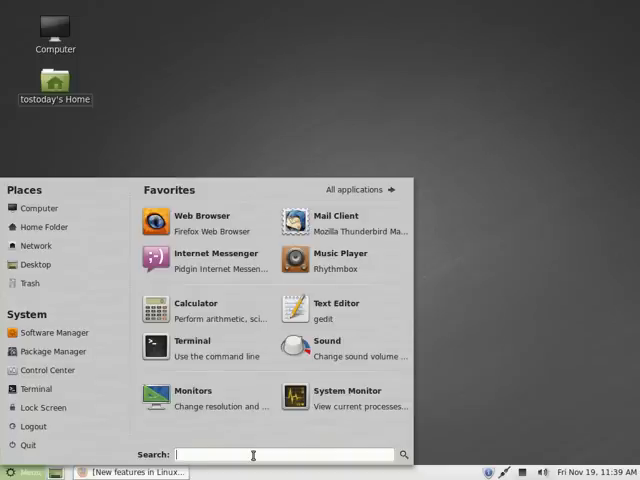
type("juk")
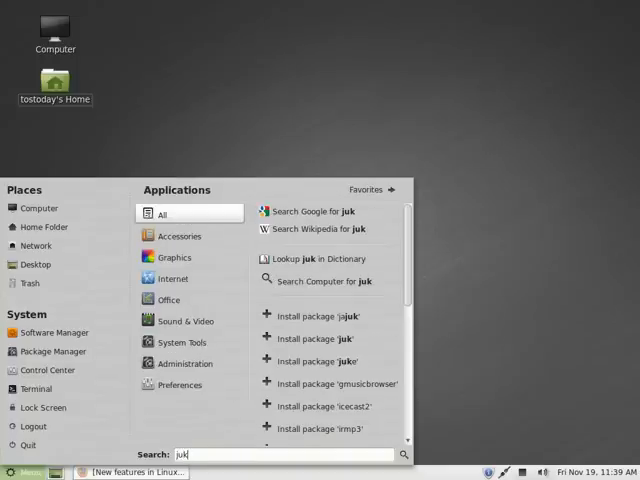
mouse_move(315, 428)
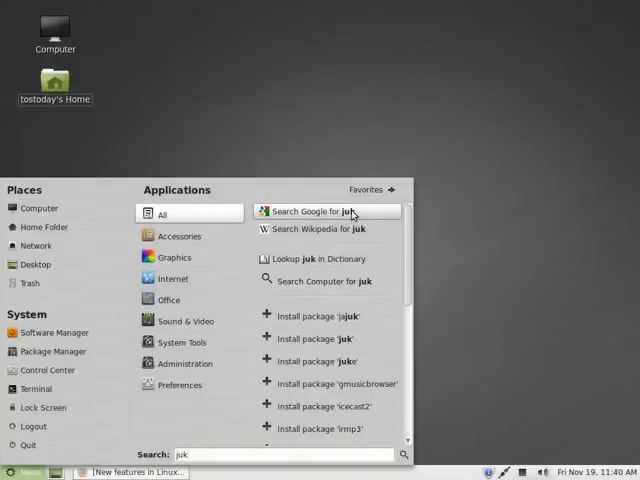
mouse_move(345, 258)
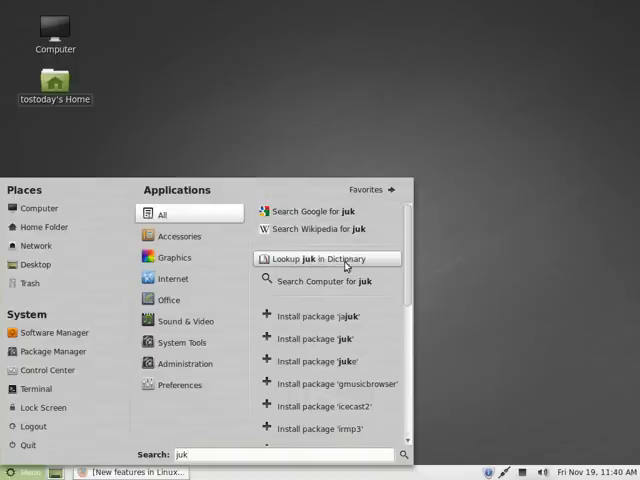
mouse_move(330, 318)
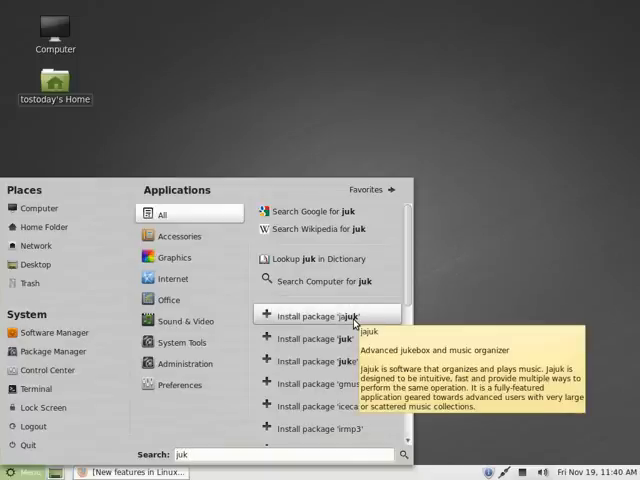
mouse_move(318, 338)
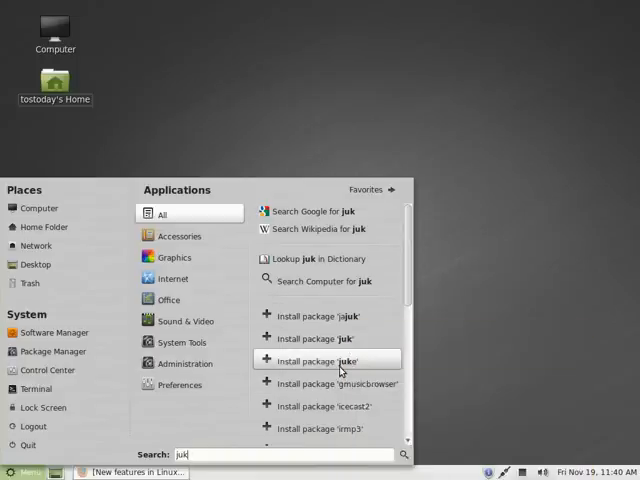
mouse_move(342, 360)
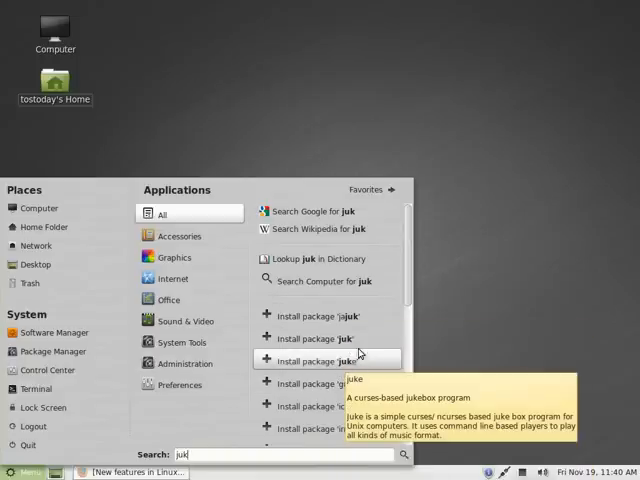
mouse_move(345, 315)
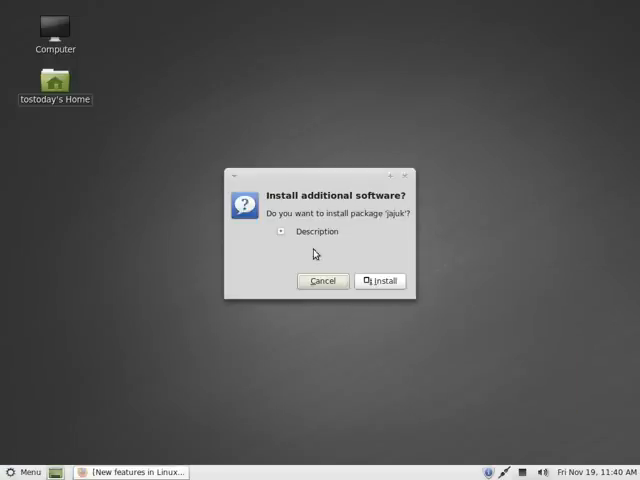
mouse_move(446, 265)
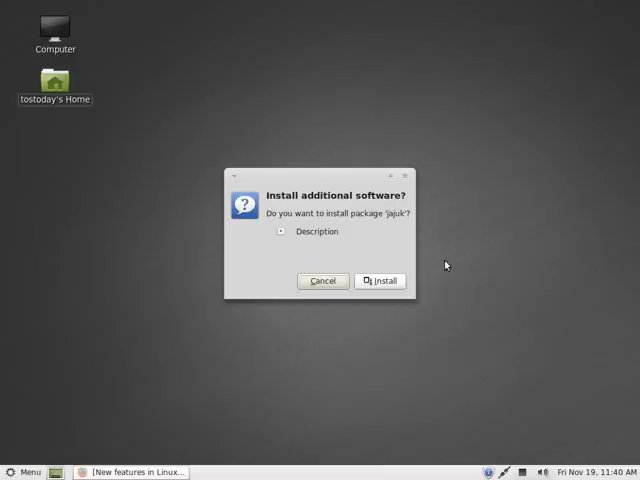
Confirm and authorize installing the jajuk package, then close the menu
left_click(381, 281)
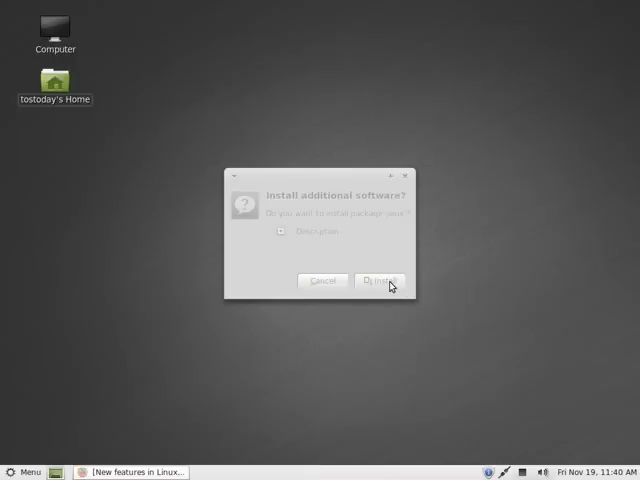
mouse_move(398, 362)
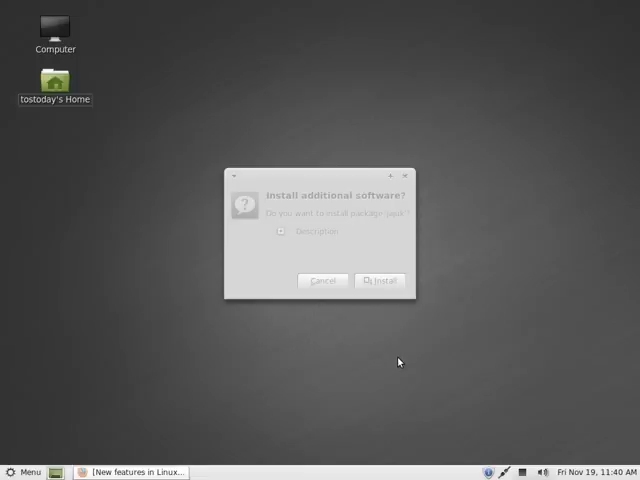
left_click(381, 280)
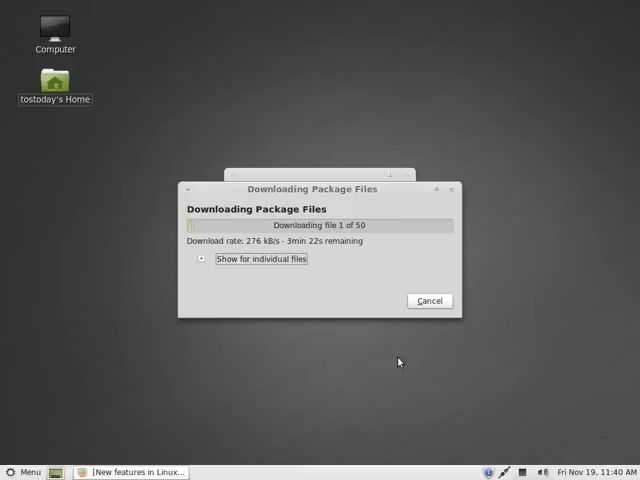
mouse_move(378, 369)
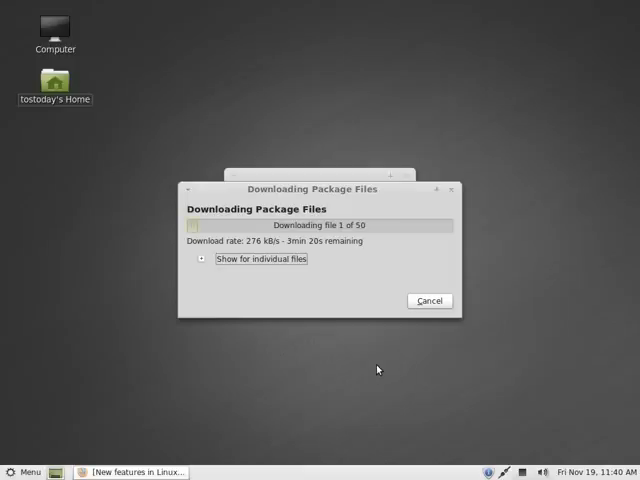
left_click(22, 471)
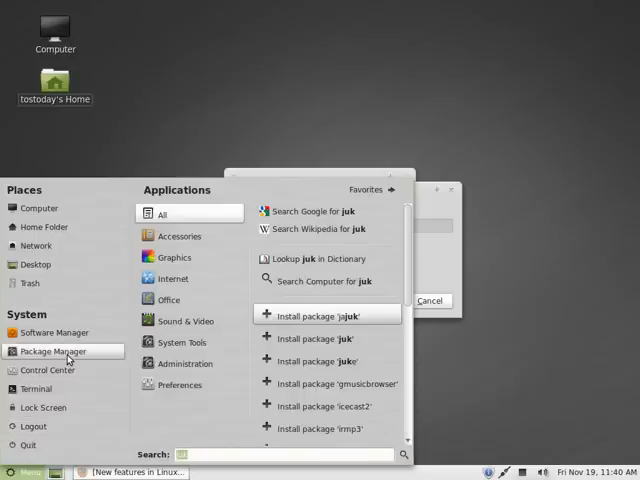
left_click(327, 314)
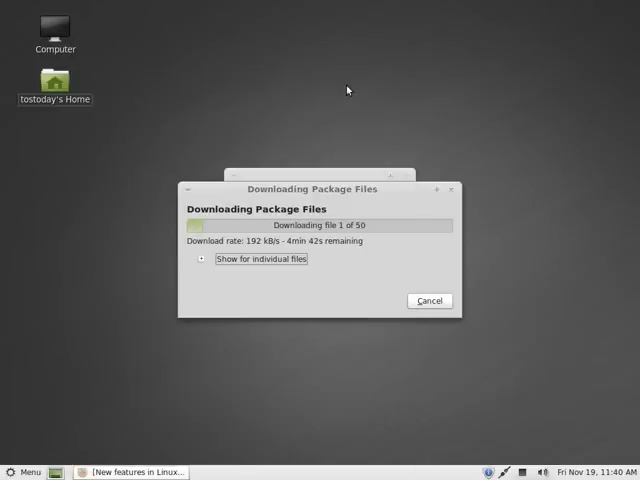
mouse_move(547, 368)
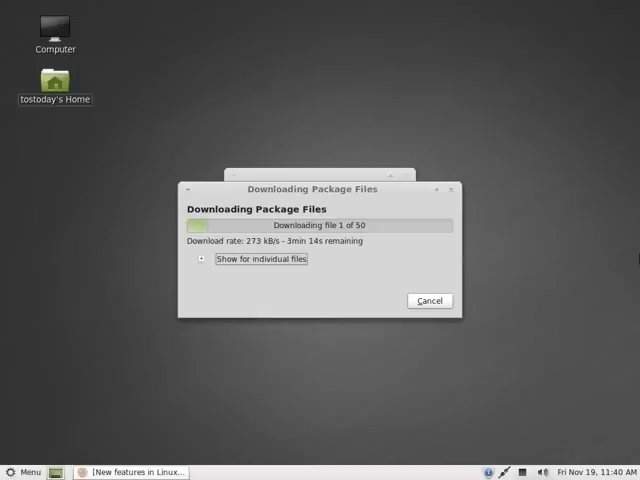
mouse_move(418, 331)
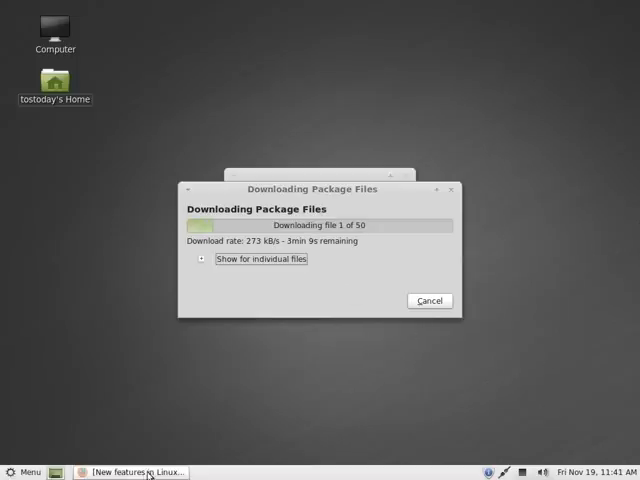
Set the dark shattered-shards Mint wallpaper and move the download window aside
right_click(300, 90)
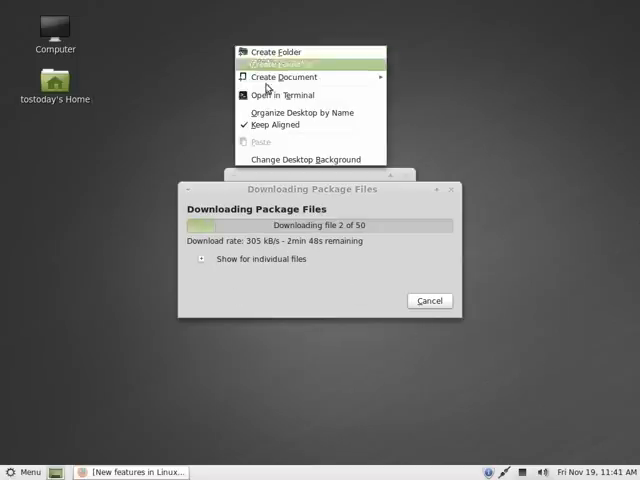
left_click(479, 116)
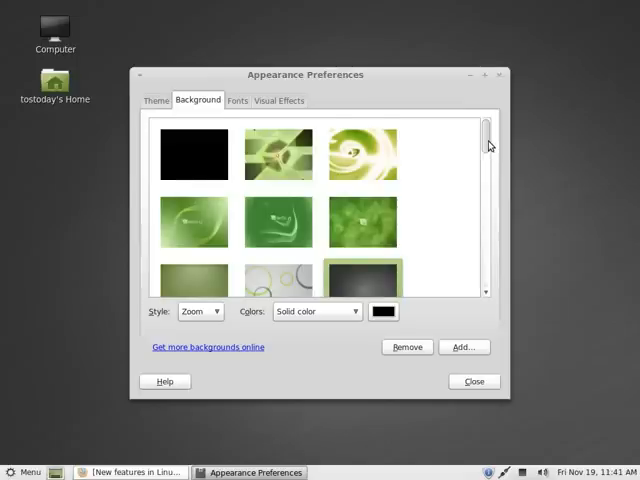
scroll("down", 3)
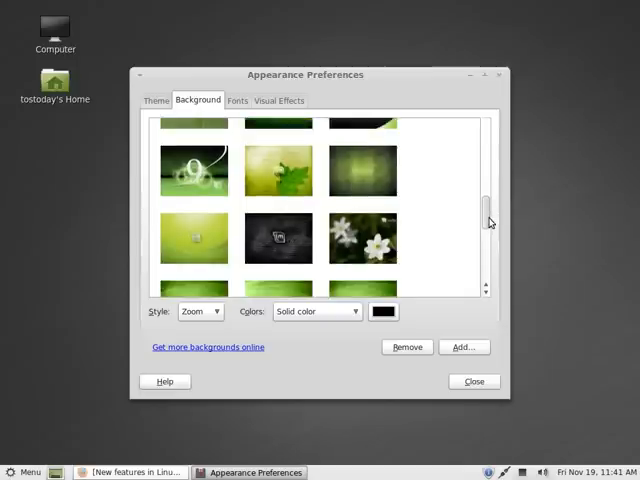
scroll("down", 3)
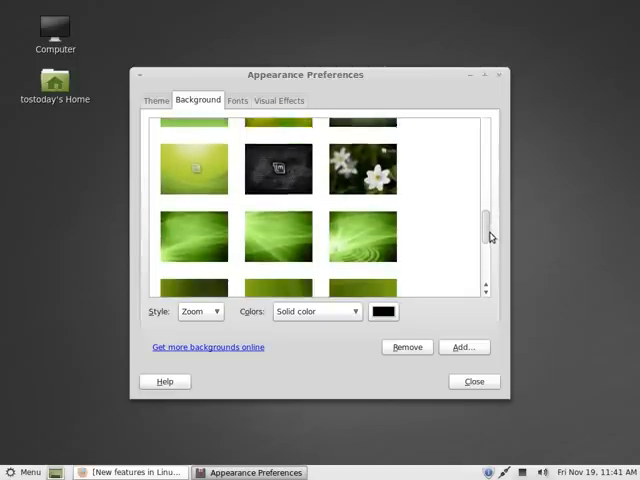
scroll("down", 3)
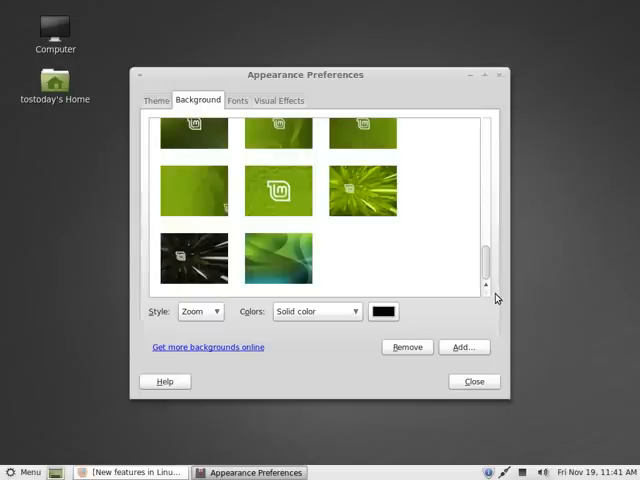
mouse_move(200, 267)
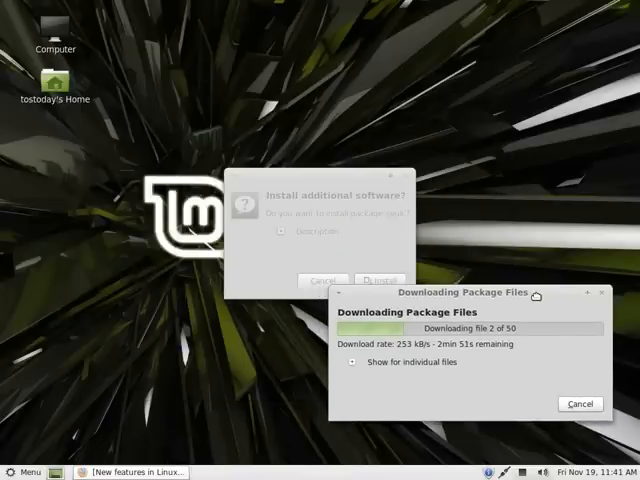
left_click_drag(466, 294, 232, 104)
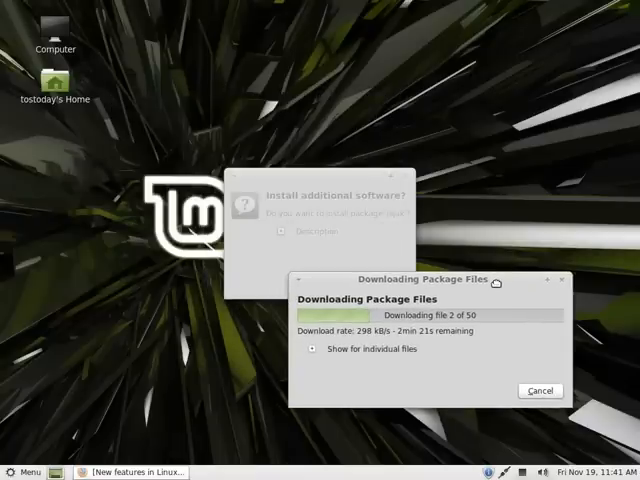
left_click_drag(421, 281, 219, 78)
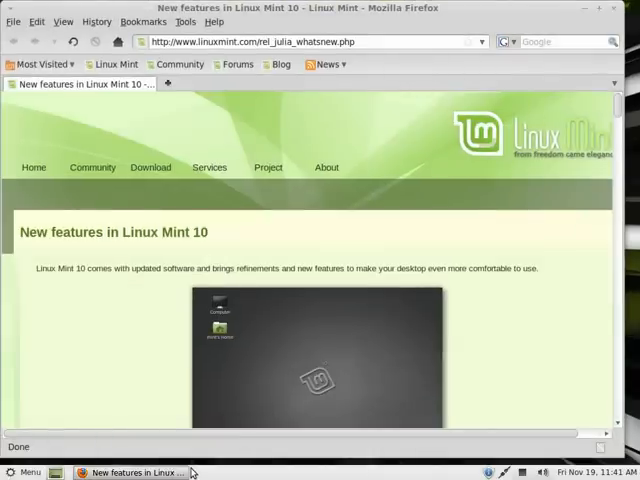
mouse_move(370, 109)
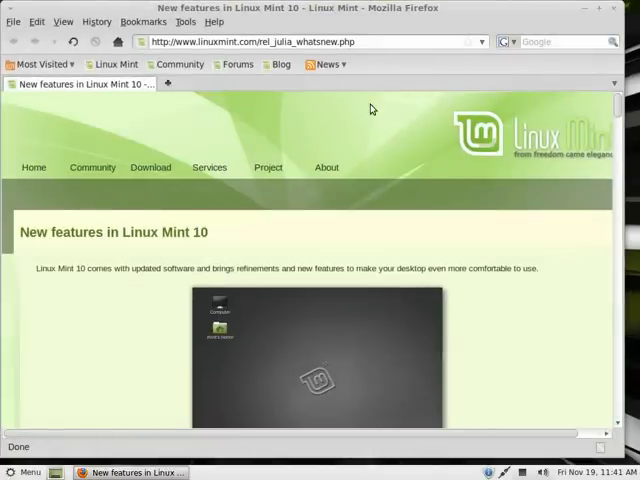
mouse_move(326, 167)
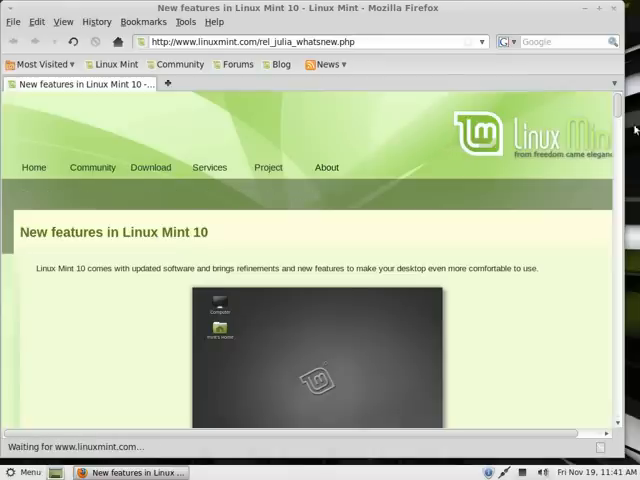
Scroll the Linux Mint 10 new-features page past Menu to The Software Manager
scroll("down", 3)
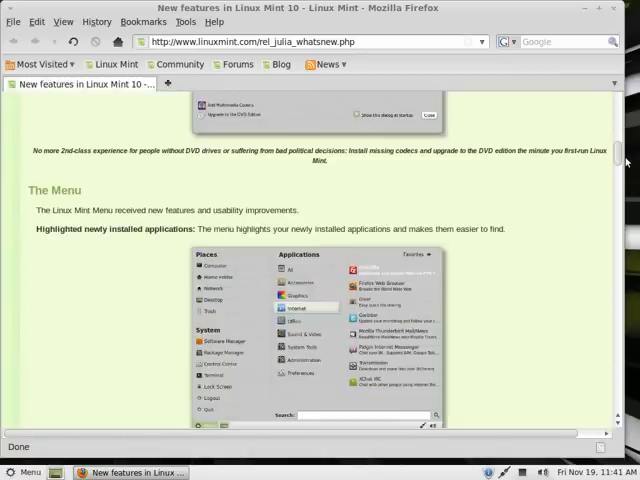
scroll("down", 3)
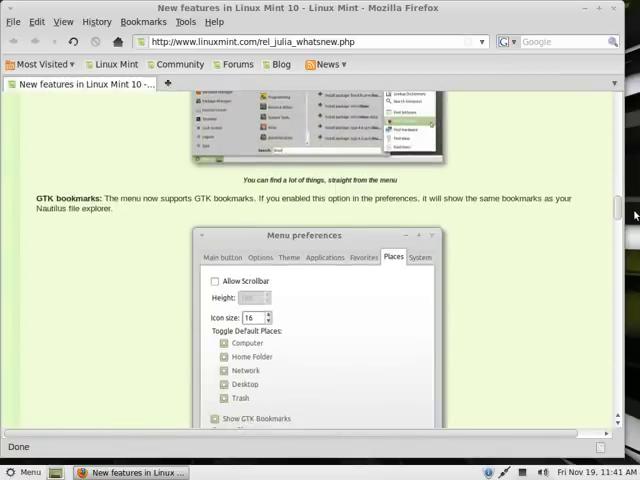
scroll("down", 3)
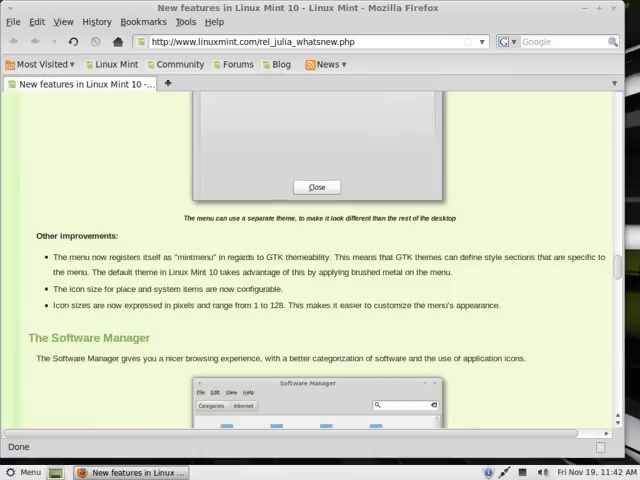
scroll("down", 3)
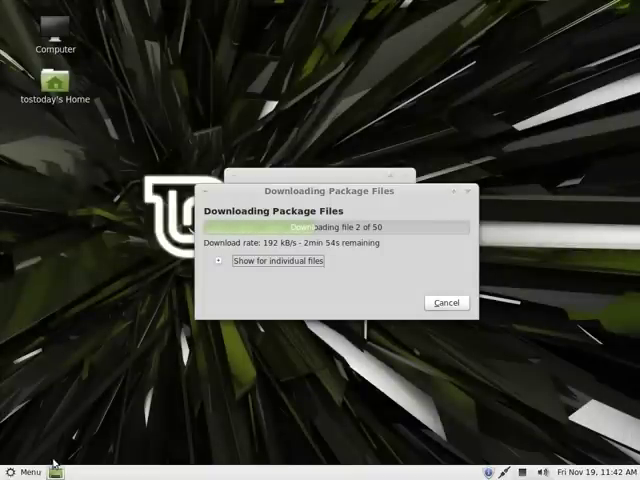
Show All applications in the Mint Menu and scroll to VLC media player
left_click(25, 471)
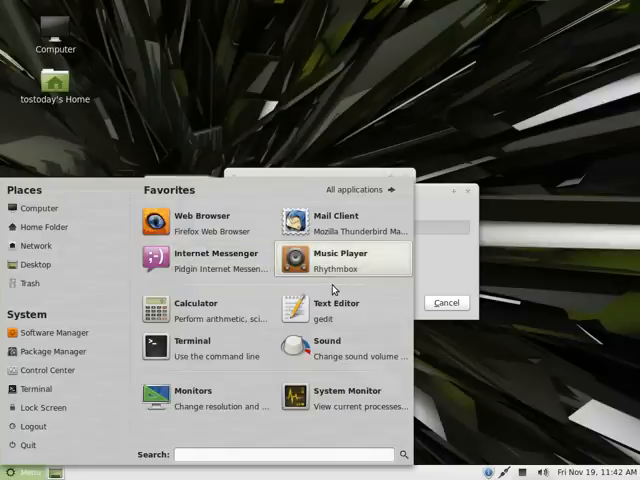
left_click(355, 189)
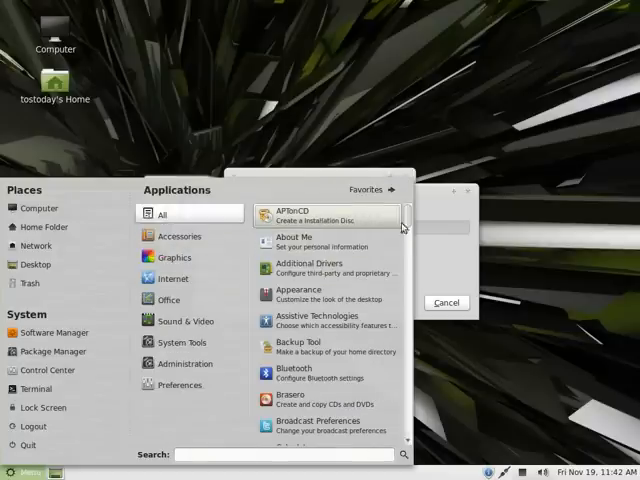
scroll("down", 3)
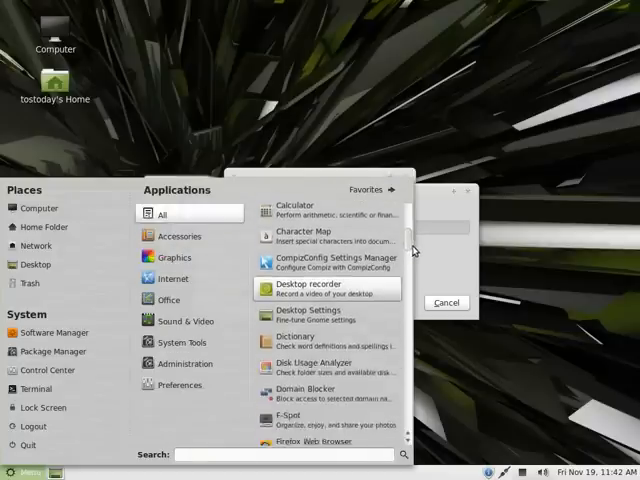
scroll("down", 3)
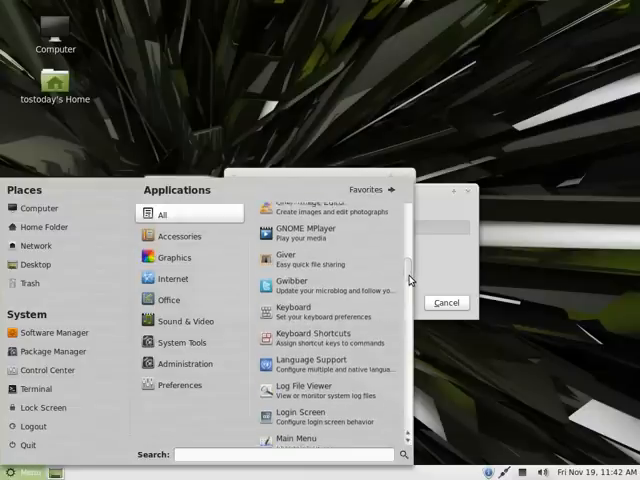
scroll("down", 3)
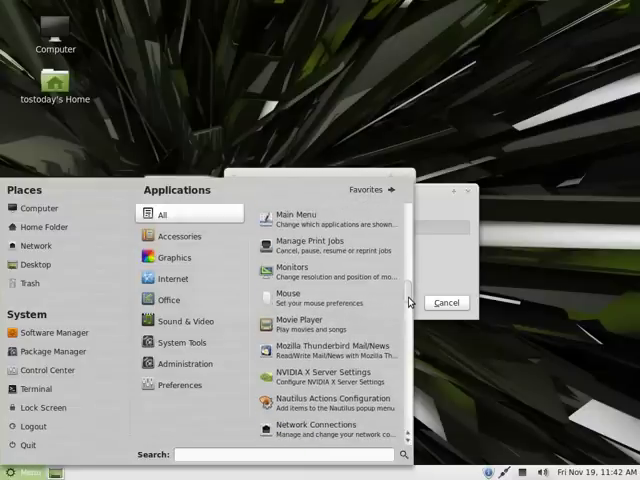
scroll("down", 3)
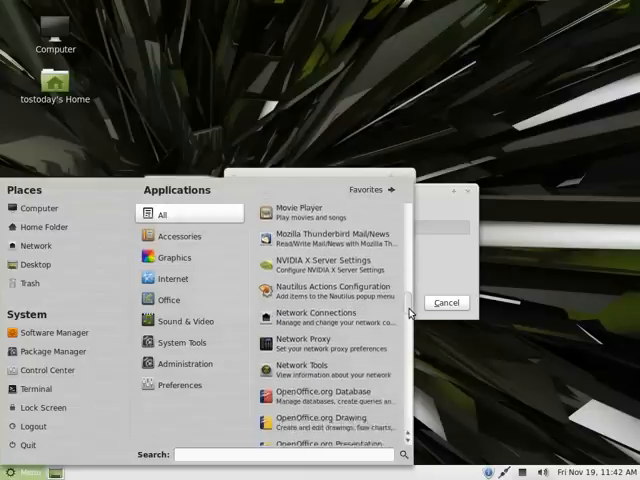
scroll("down", 3)
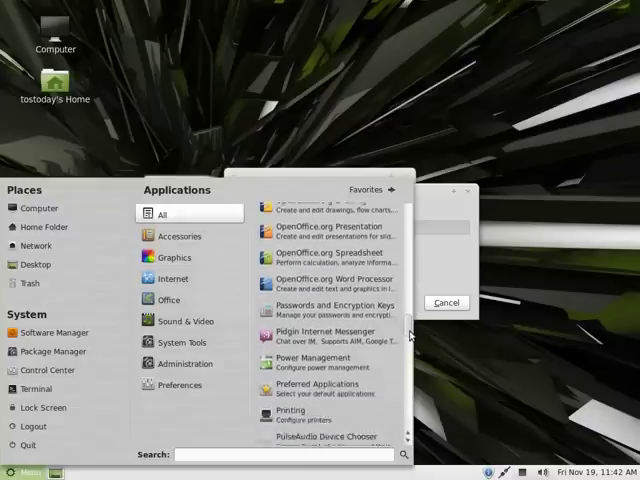
scroll("down", 3)
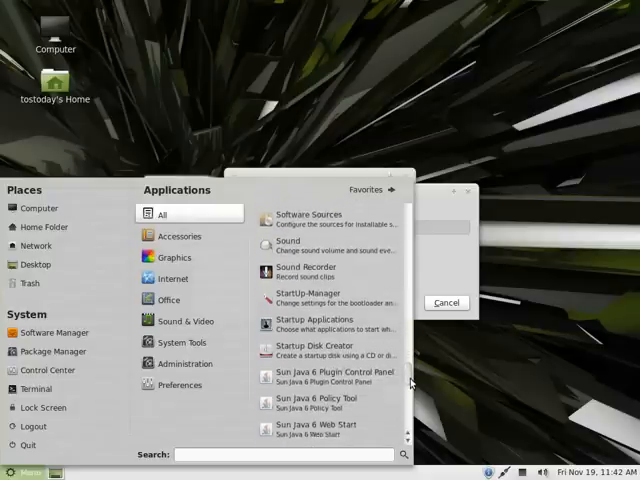
scroll("down", 3)
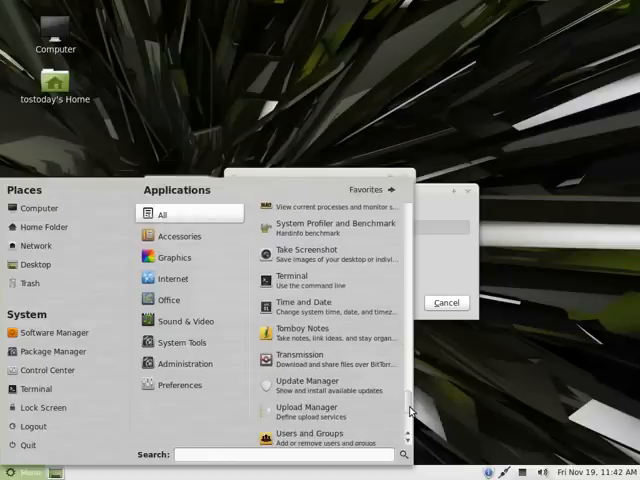
scroll("down", 3)
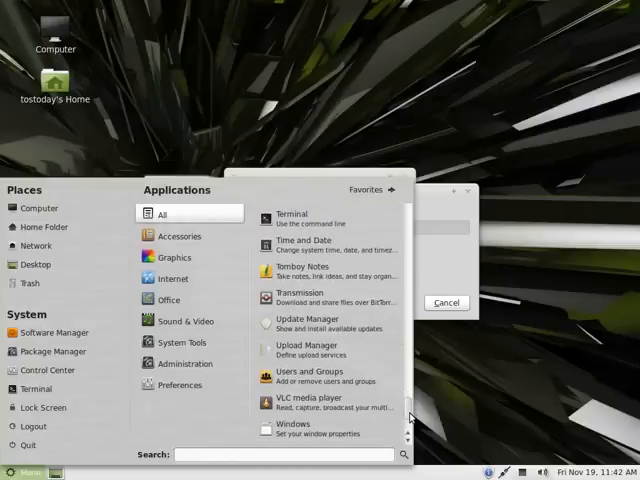
mouse_move(315, 404)
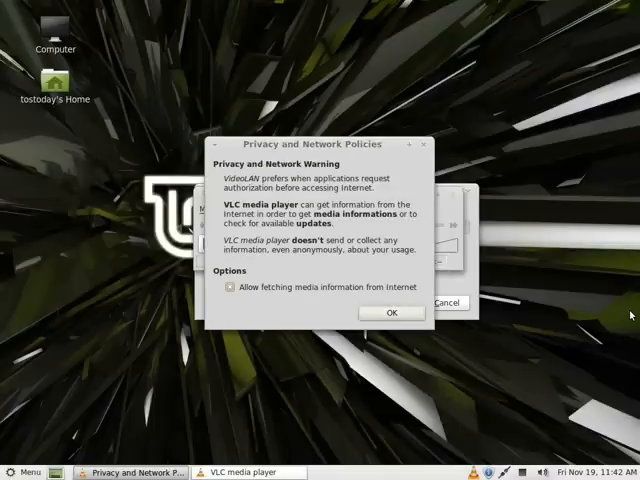
Accept VLC's Privacy and Network Policies notice with OK
left_click(391, 312)
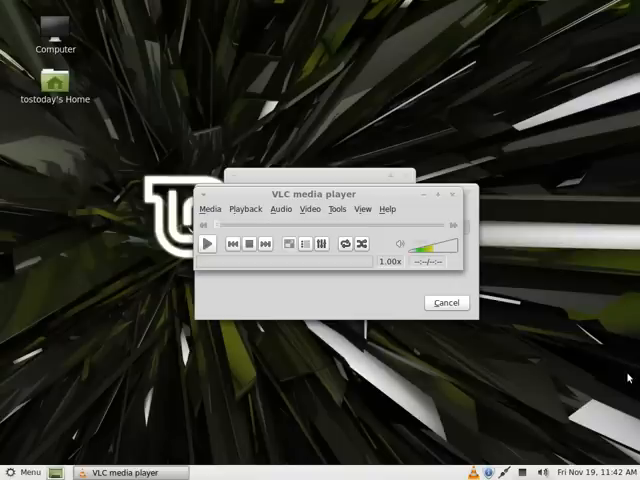
mouse_move(628, 378)
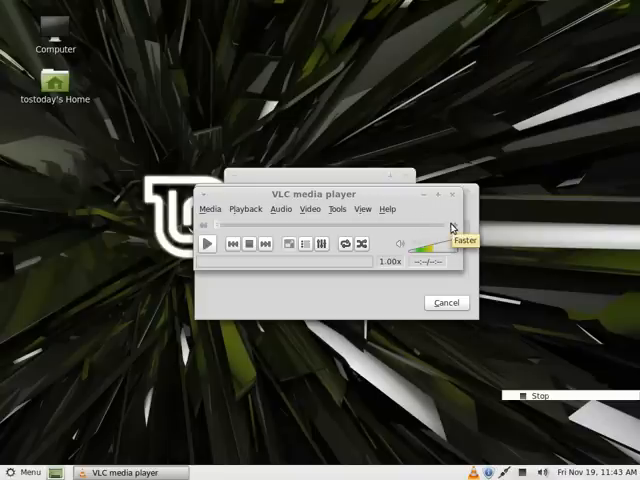
mouse_move(457, 196)
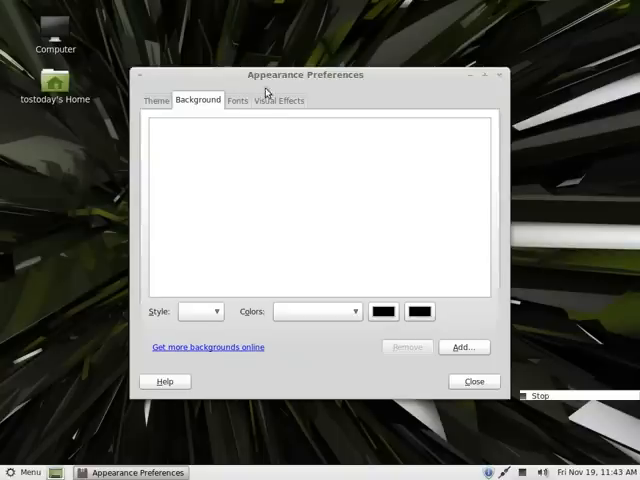
Browse the Theme tab's theme list, from AuroraMint to WildMint
left_click(155, 100)
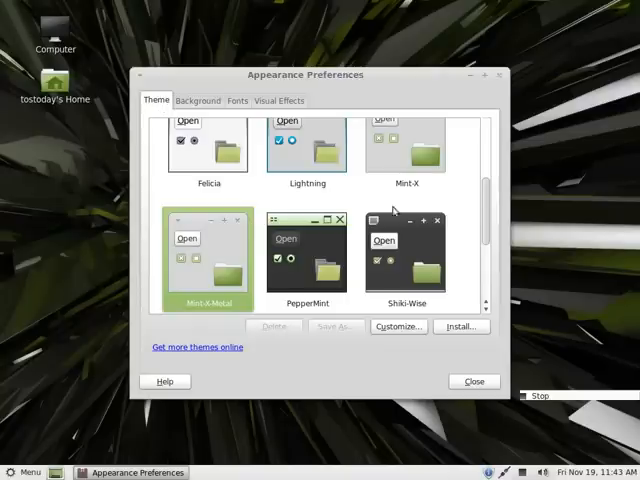
scroll("up", 3)
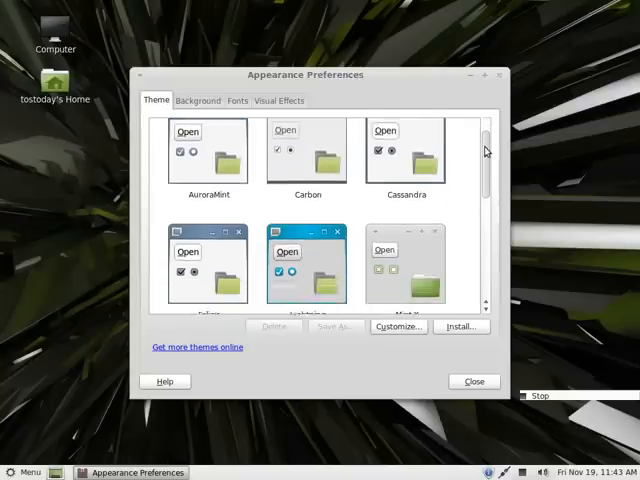
scroll("down", 3)
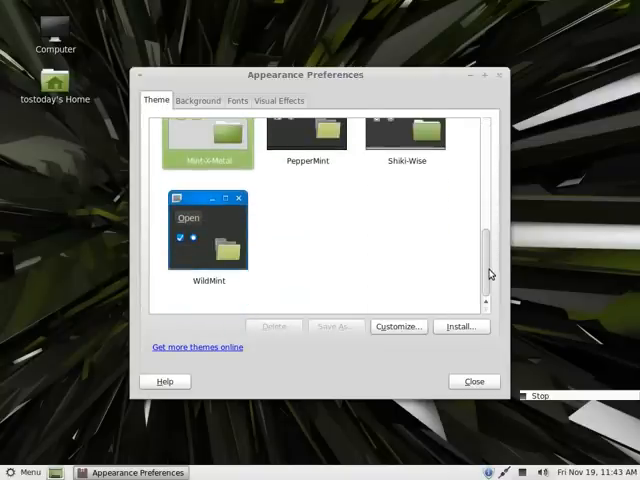
scroll("up", 3)
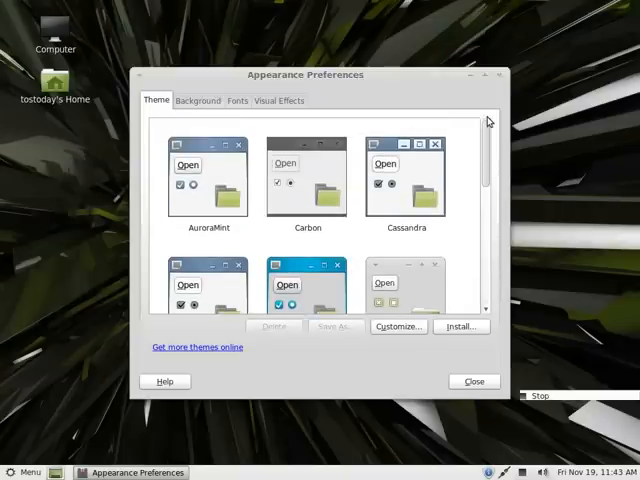
Review the Visual Effects options: None, Normal, Extra and Custom
left_click(281, 100)
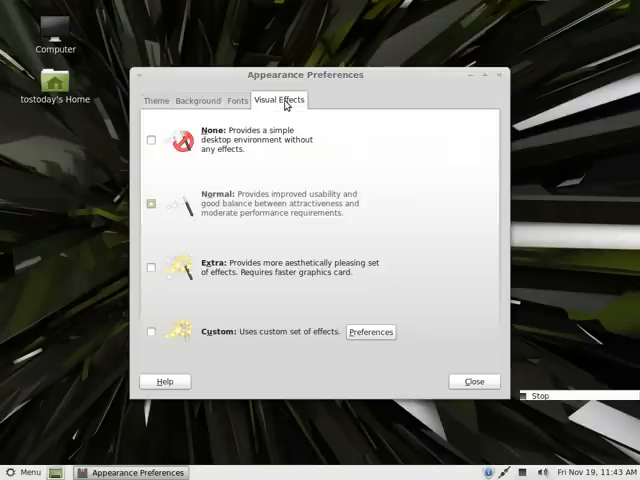
mouse_move(219, 223)
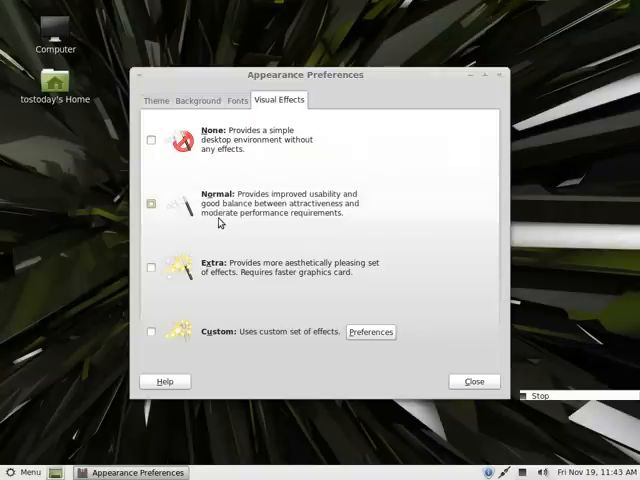
mouse_move(266, 345)
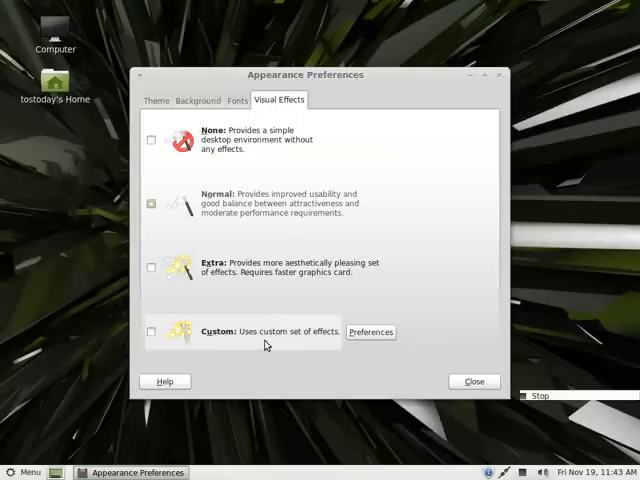
mouse_move(398, 287)
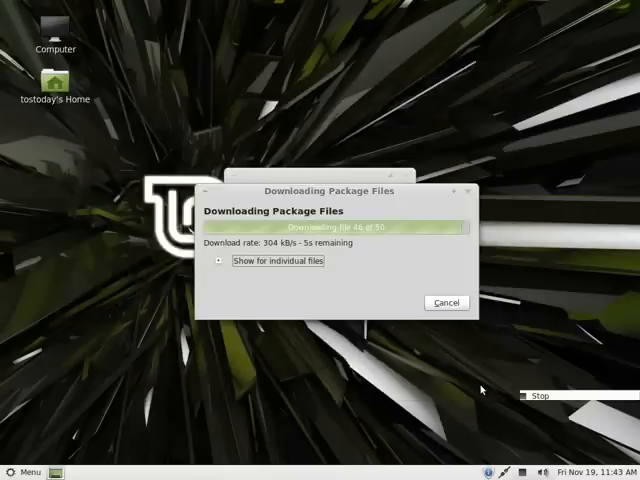
Open the Linux Mint application menu and scroll its list while changes are applied
left_click(25, 471)
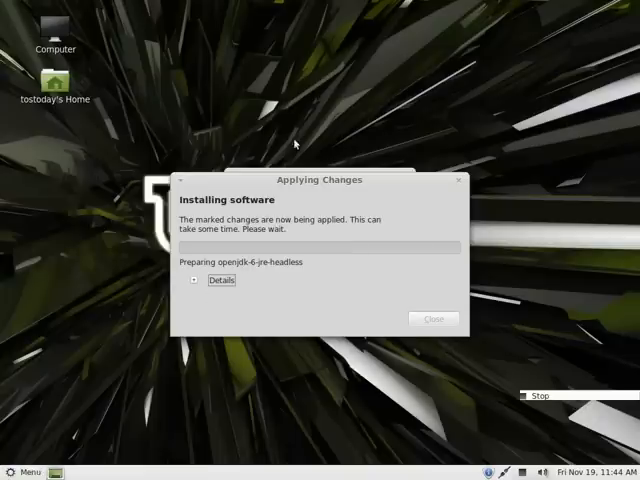
left_click(25, 470)
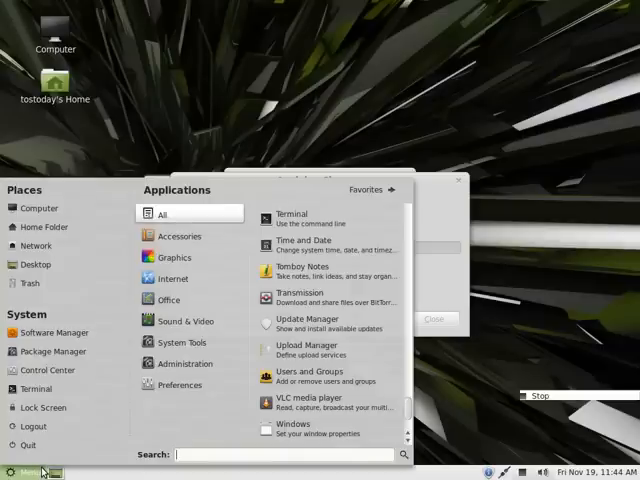
scroll("up", 3)
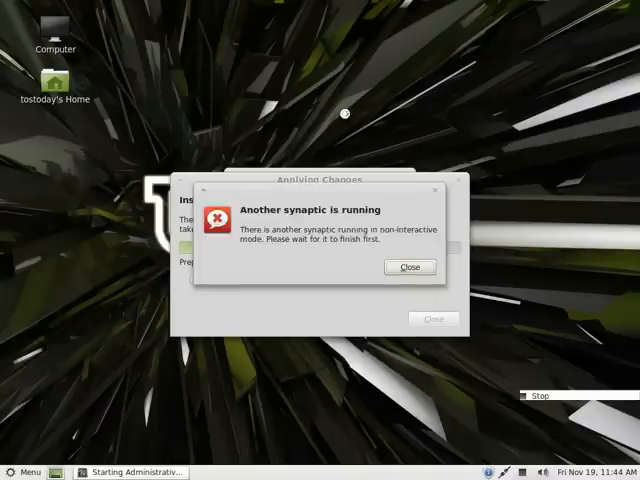
mouse_move(490, 82)
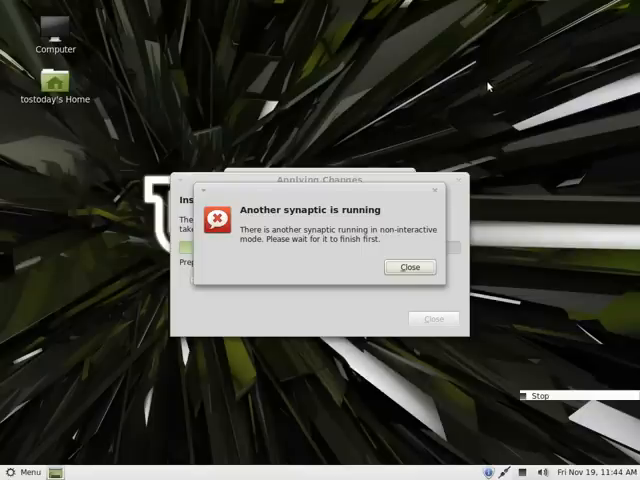
mouse_move(398, 35)
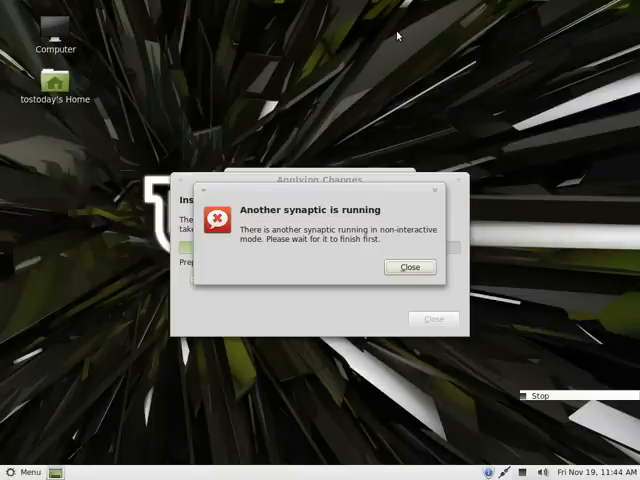
mouse_move(396, 108)
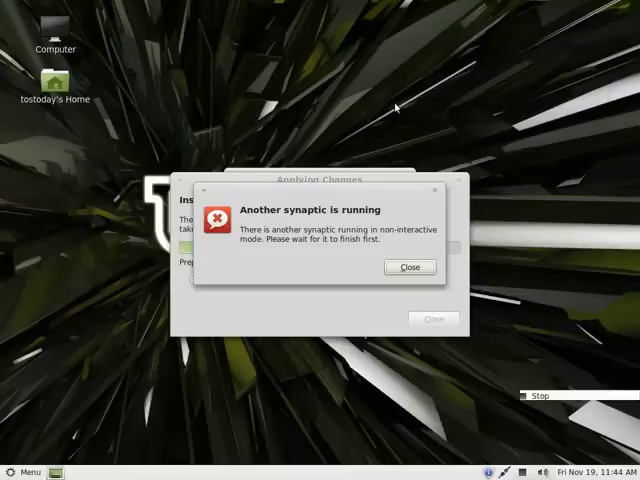
mouse_move(396, 188)
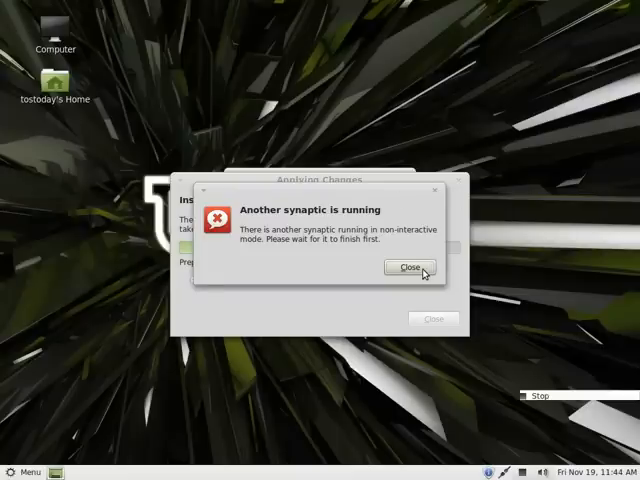
Close the 'Another synaptic is running' warning so installation continues
left_click(409, 268)
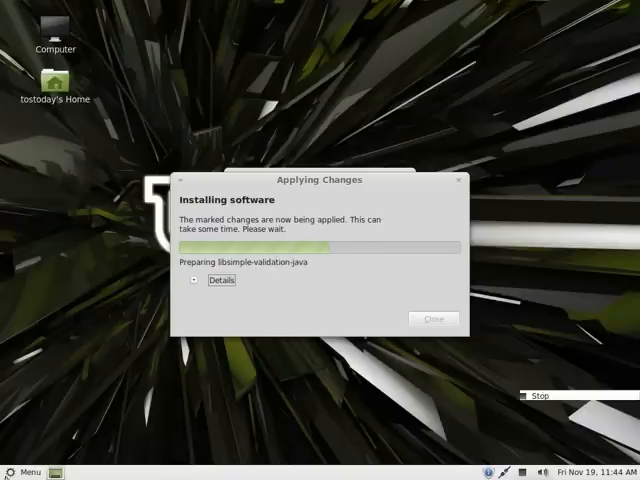
Browse the menu's Preferences and All applications categories, then launch Firefox
left_click(23, 471)
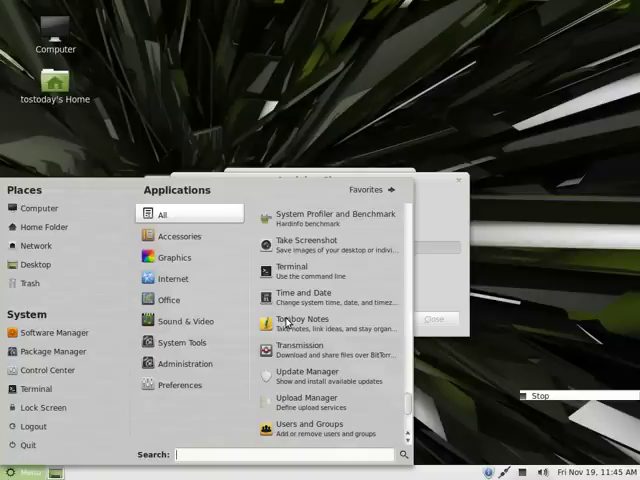
left_click(180, 384)
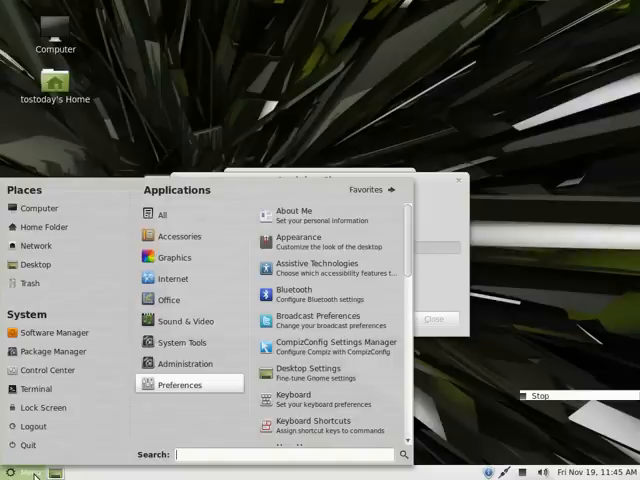
mouse_move(223, 118)
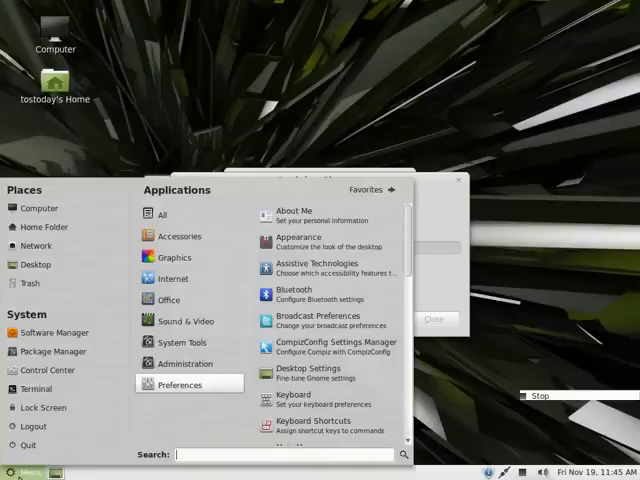
left_click(160, 214)
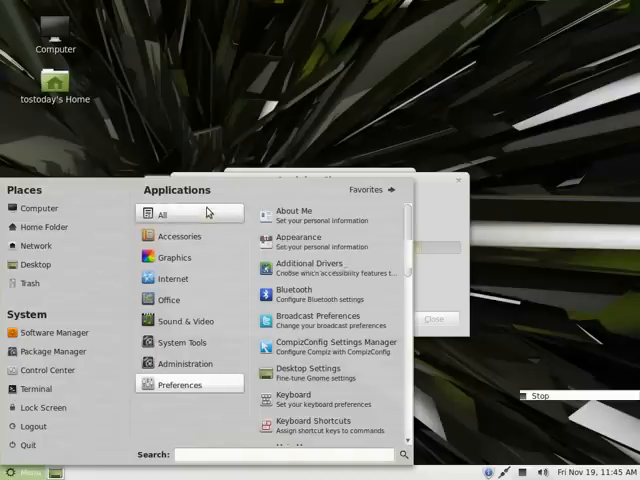
left_click(170, 278)
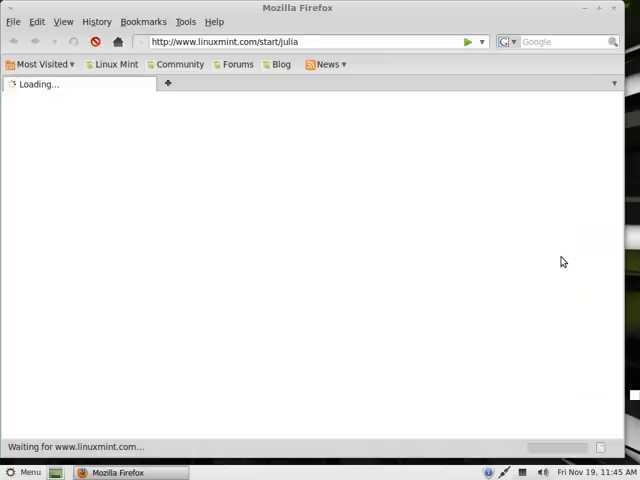
mouse_move(599, 9)
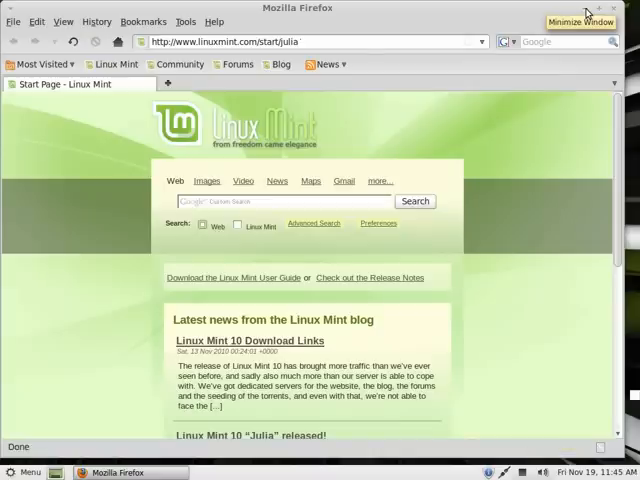
mouse_move(614, 10)
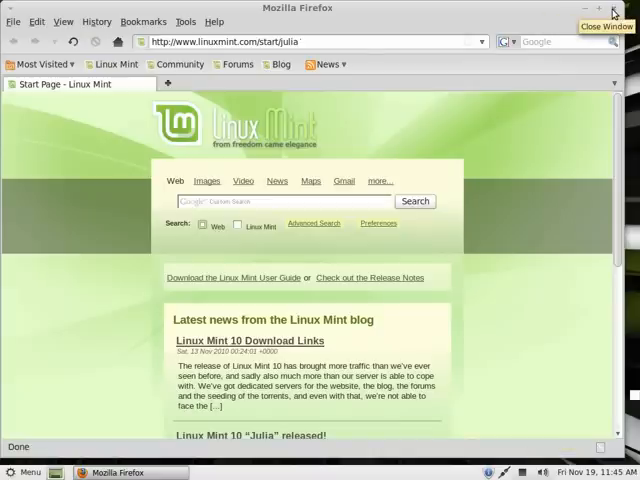
mouse_move(576, 14)
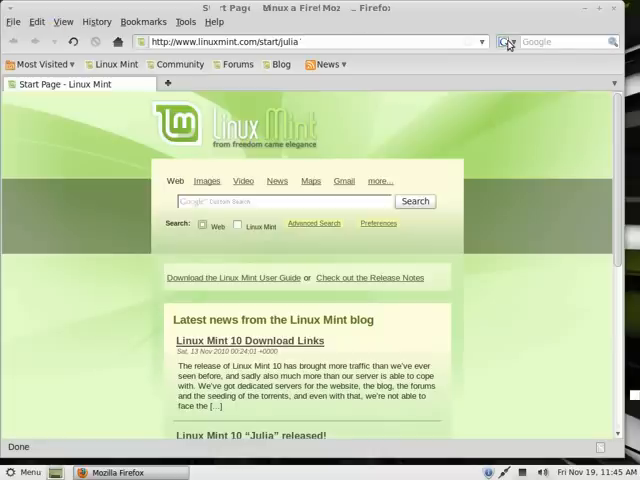
mouse_move(521, 61)
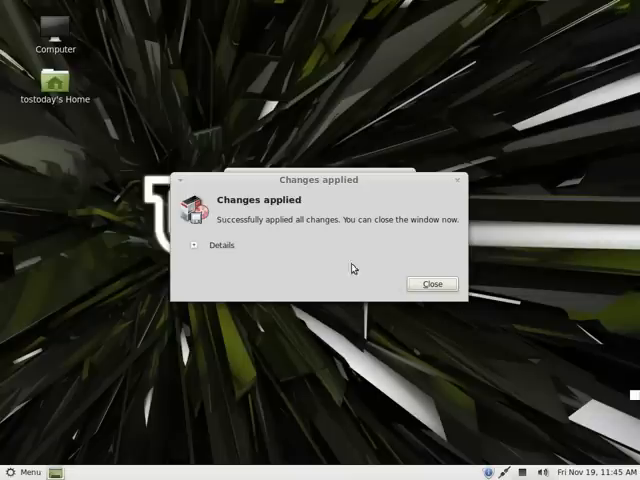
Dismiss the Changes applied notice and open the menu to Sound & Video
left_click(431, 283)
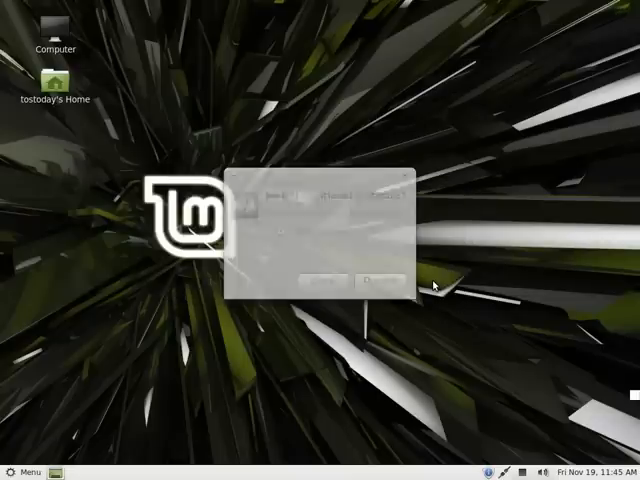
left_click(23, 471)
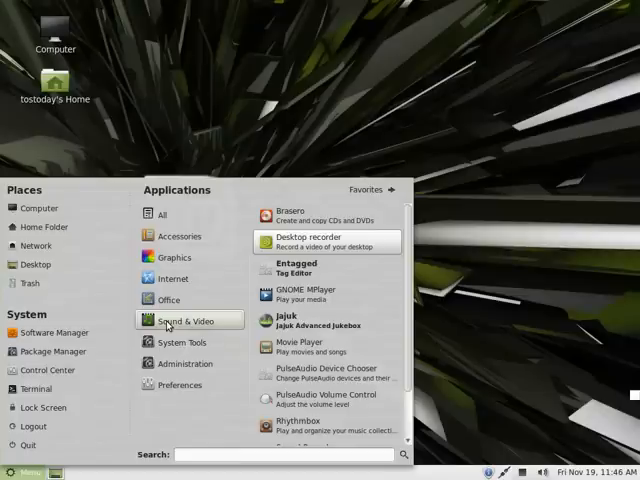
mouse_move(298, 325)
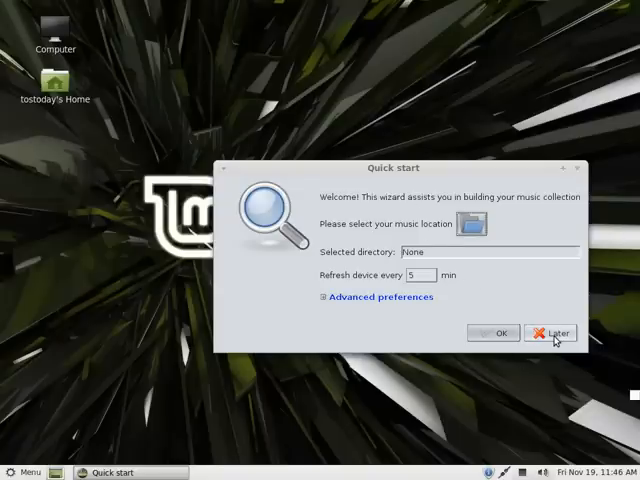
Postpone Jajuk's Quick start with Later, then launch Package Manager from the menu
left_click(550, 332)
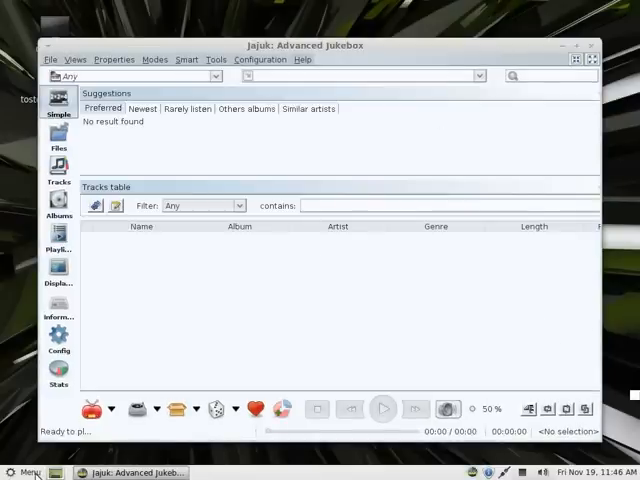
left_click(22, 472)
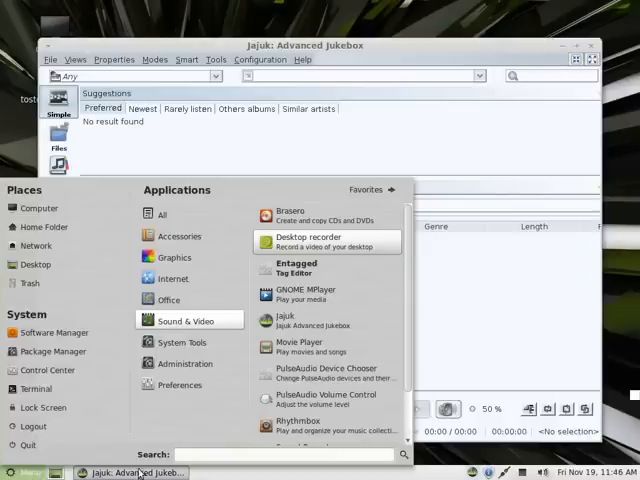
mouse_move(246, 454)
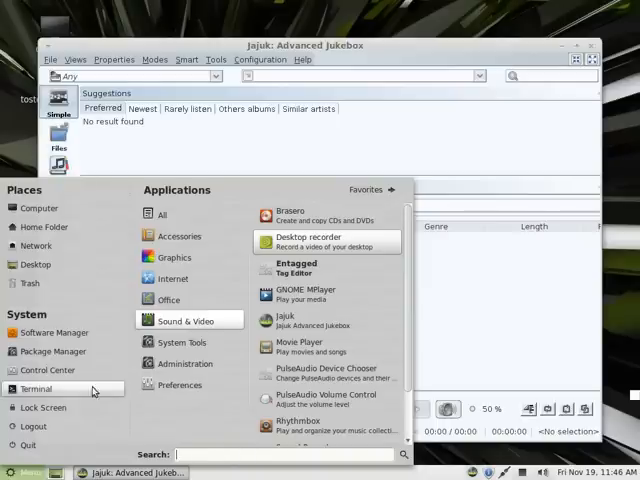
left_click(57, 351)
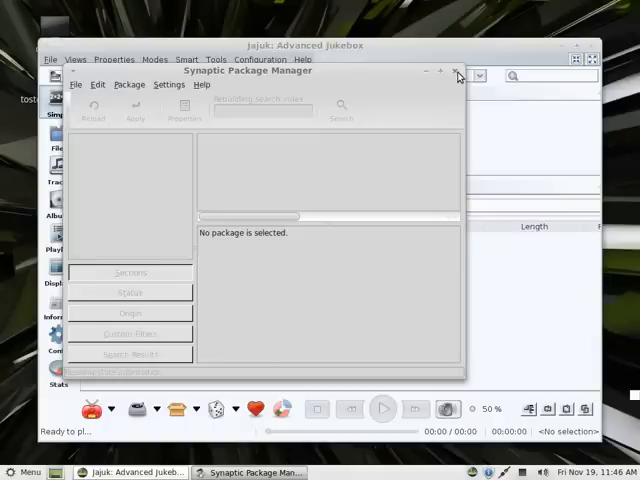
Close the Synaptic window, reopen it from the taskbar, and close it again
left_click(461, 72)
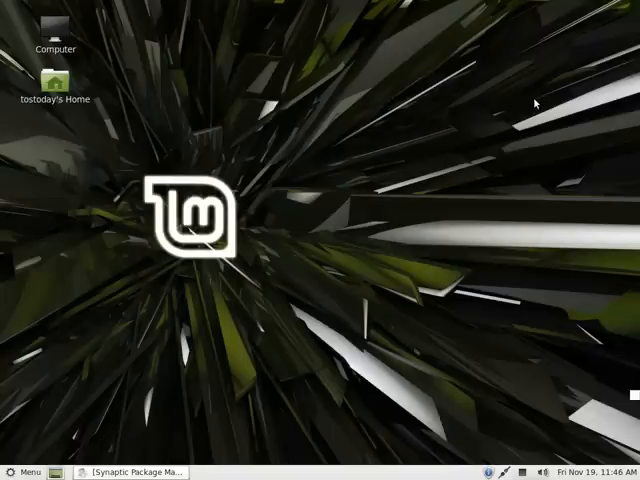
mouse_move(326, 224)
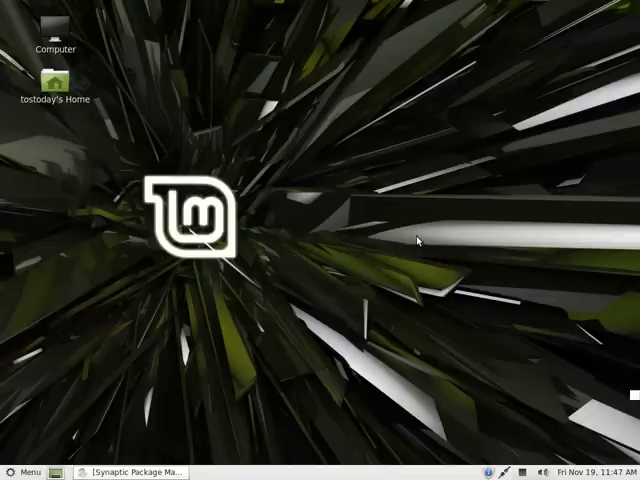
left_click(138, 471)
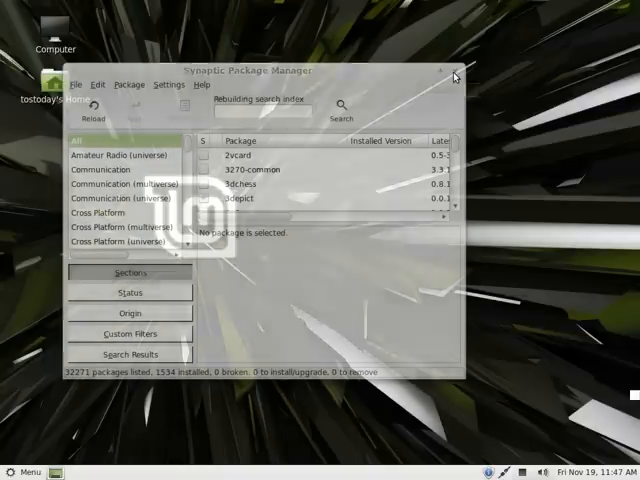
left_click(452, 70)
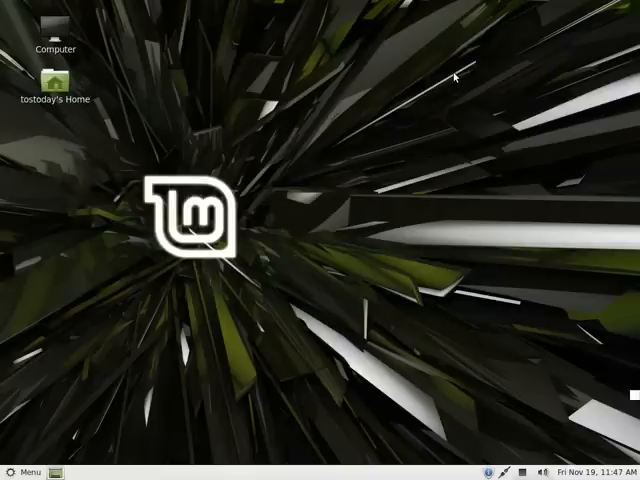
mouse_move(389, 184)
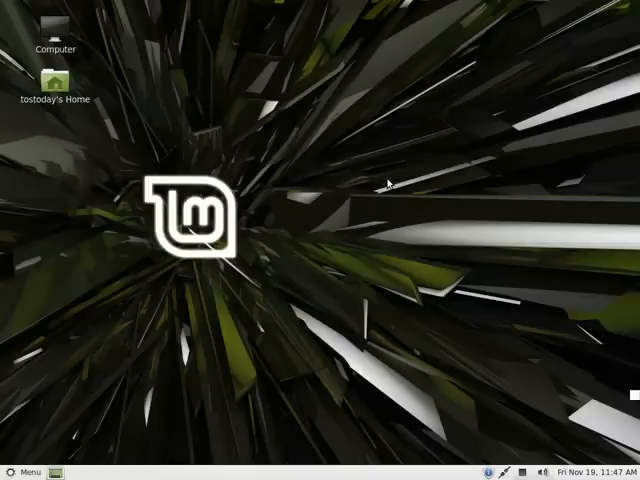